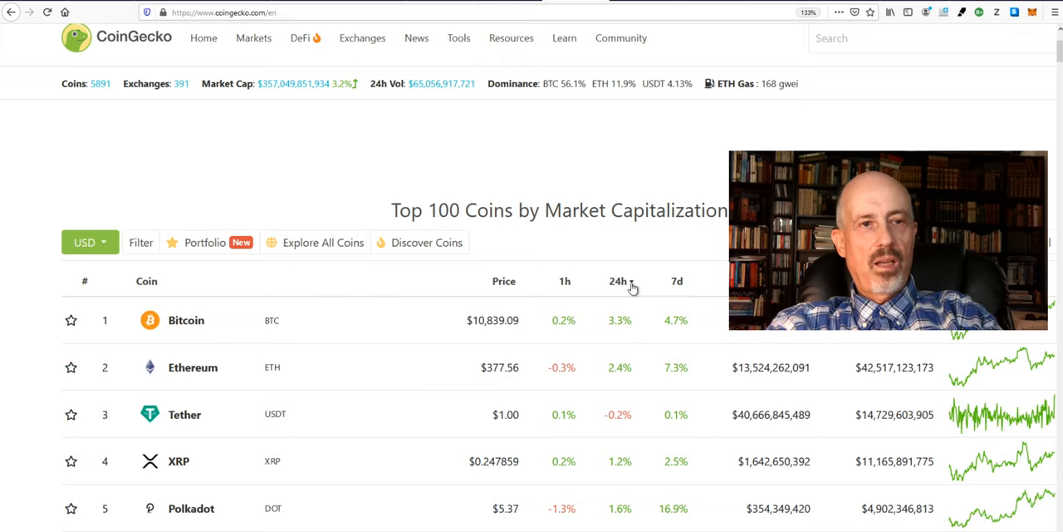
Sort the top 100 coins by 7d change ascending so Sushi leads the weekly losers.
{"action": "scroll", "scroll_direction": "down", "scroll_amount": 3}
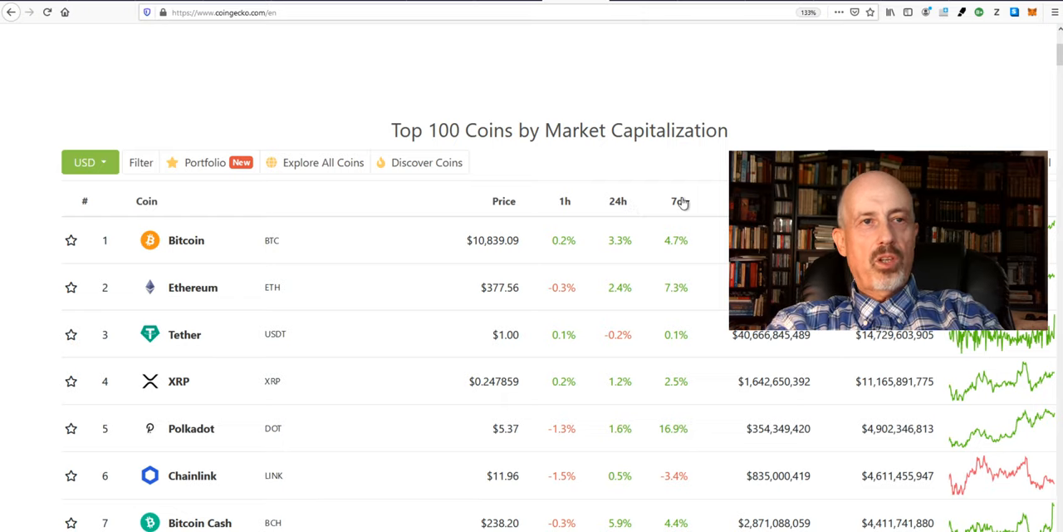
{"action": "left_click", "coordinate": [678, 199]}
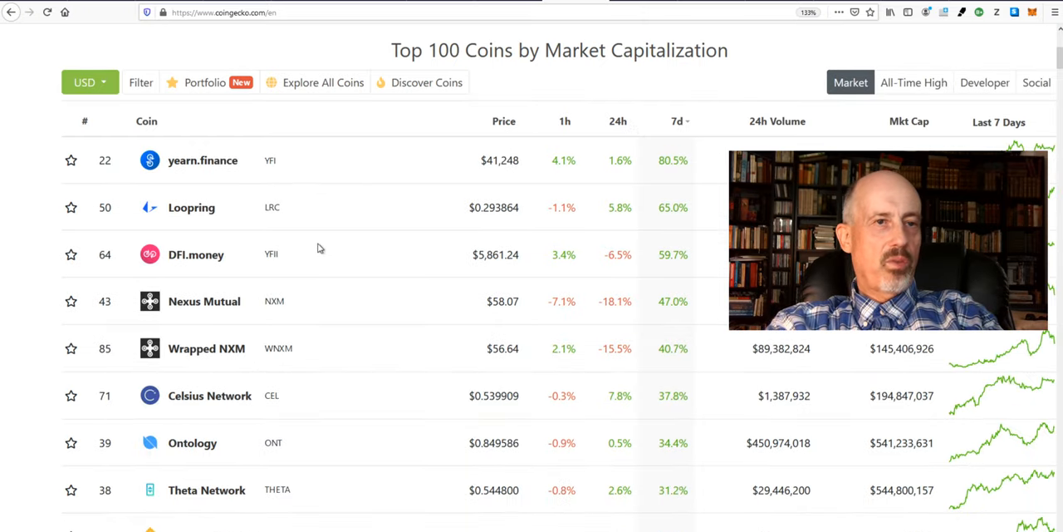
{"action": "mouse_move", "coordinate": [196, 283]}
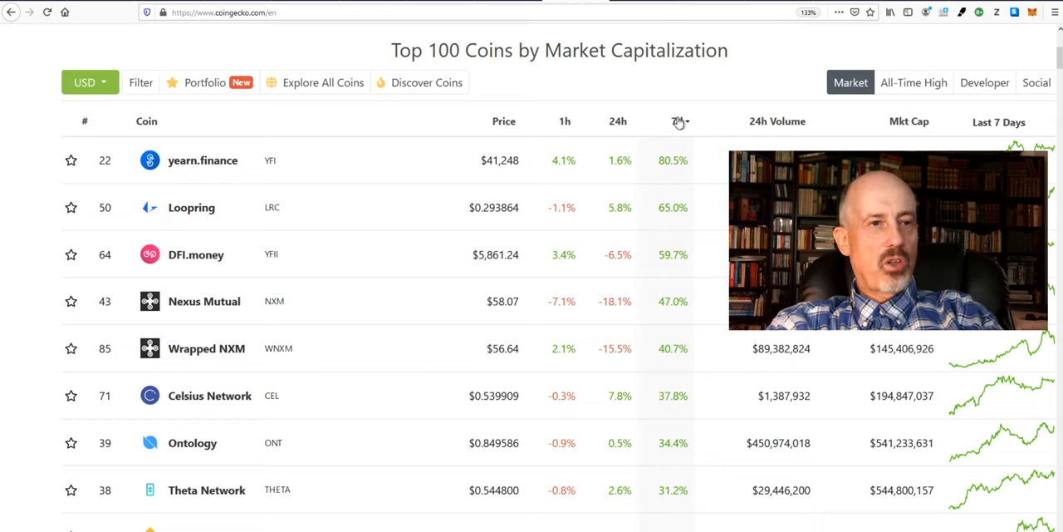
{"action": "left_click", "coordinate": [678, 121]}
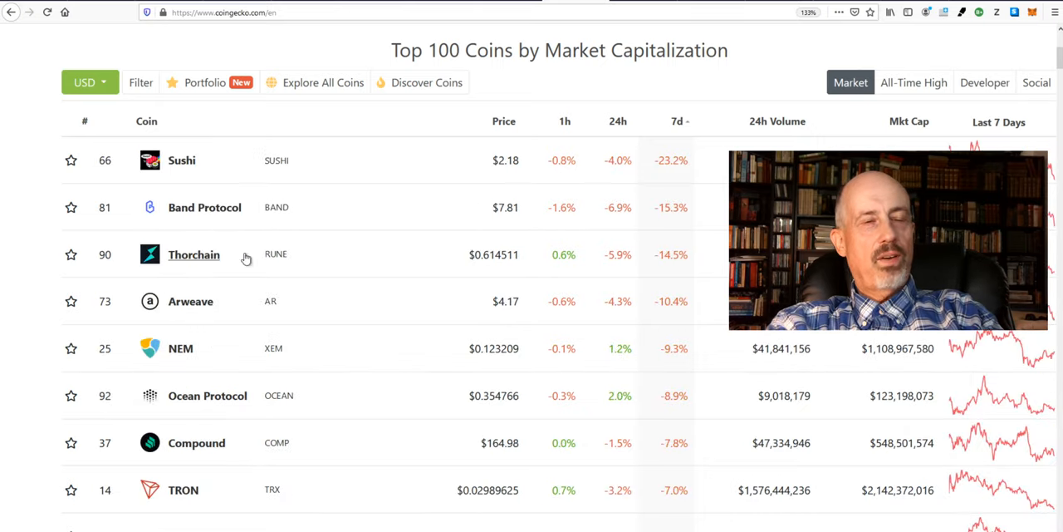
{"action": "scroll", "scroll_direction": "up", "scroll_amount": 3}
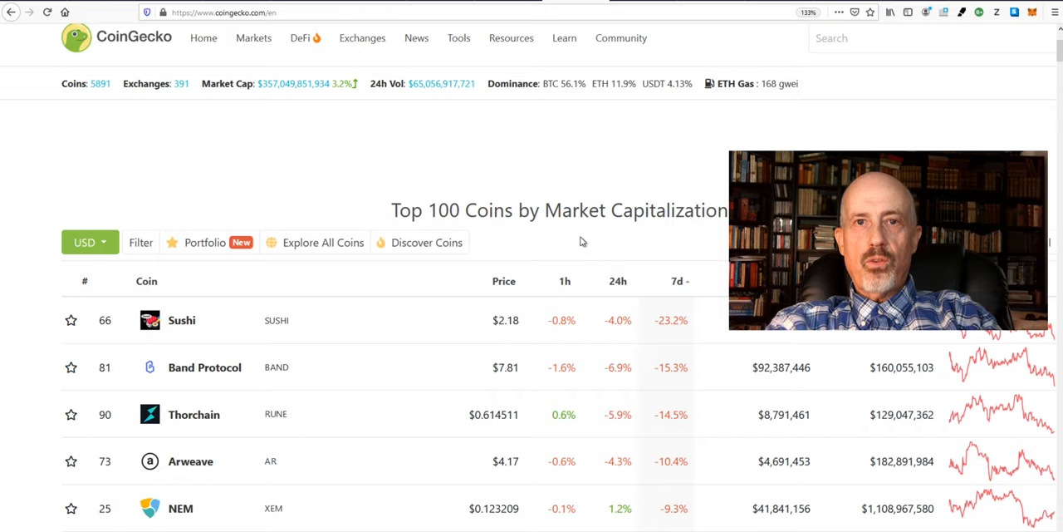
{"action": "mouse_move", "coordinate": [676, 160]}
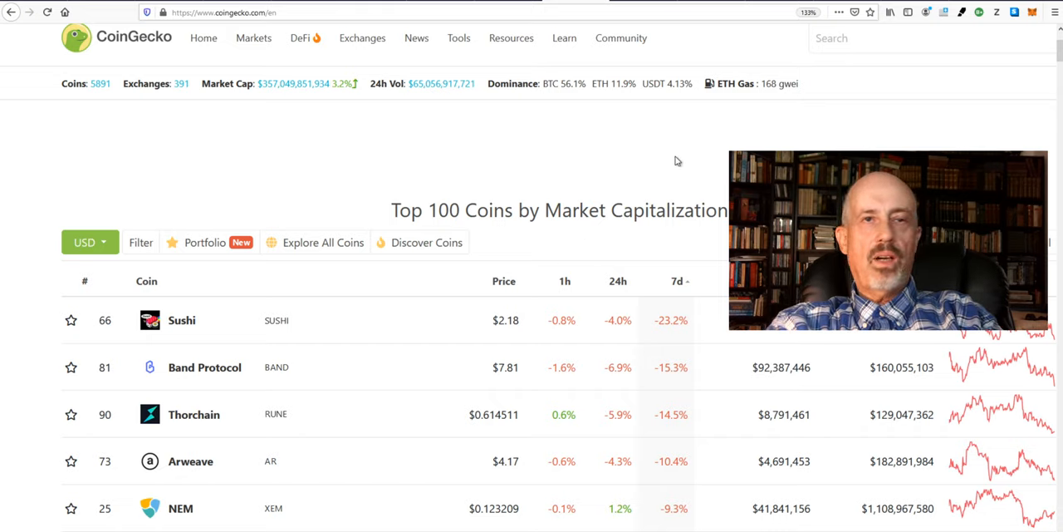
{"action": "mouse_move", "coordinate": [662, 133]}
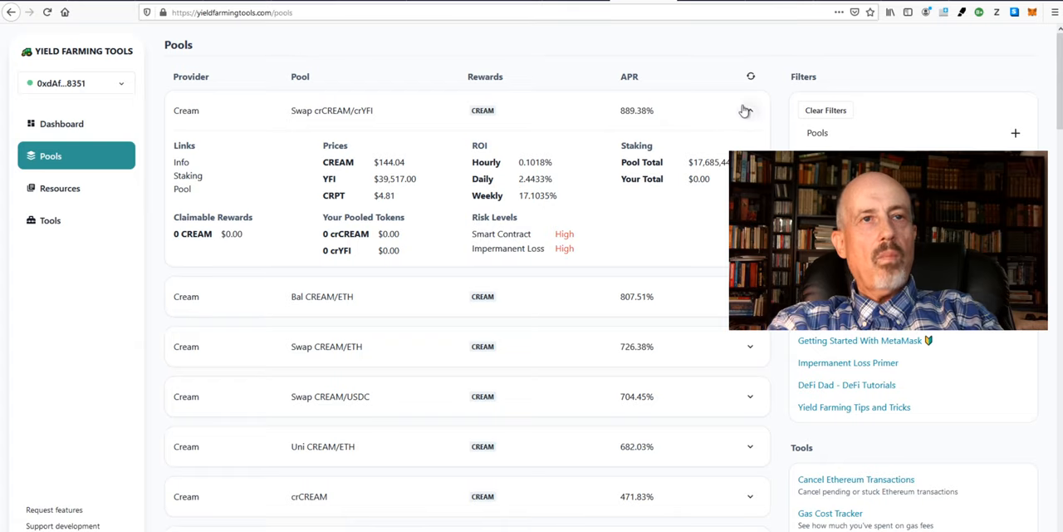
Collapse and re-expand the Swap crCREAM/crYFI pool to reveal its prices, ROI and risk levels.
{"action": "left_click", "coordinate": [751, 110]}
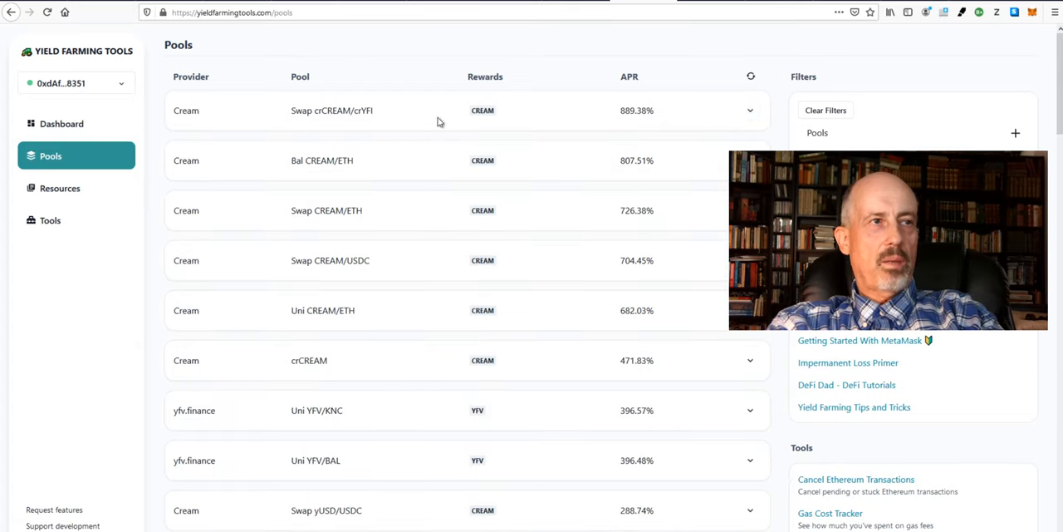
{"action": "mouse_move", "coordinate": [315, 123]}
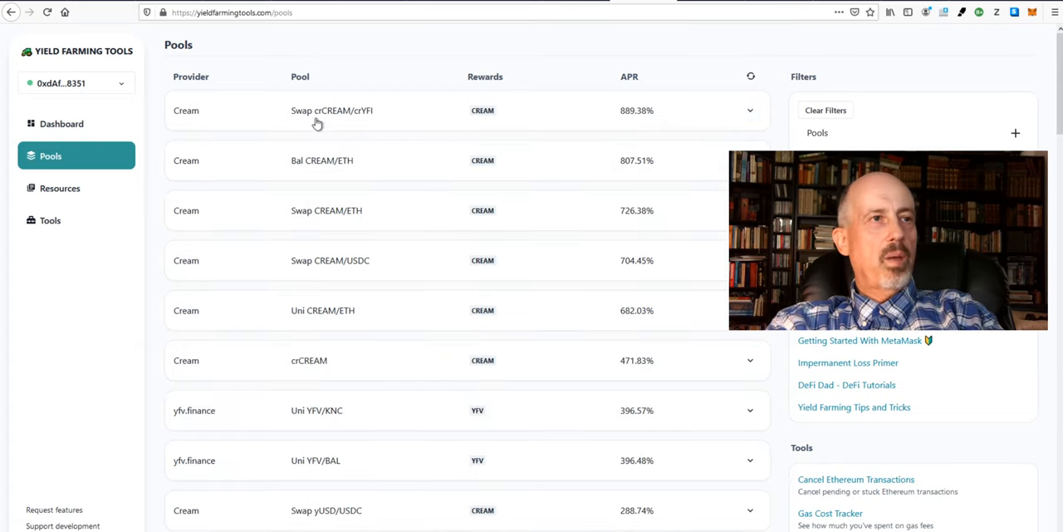
{"action": "mouse_move", "coordinate": [455, 127]}
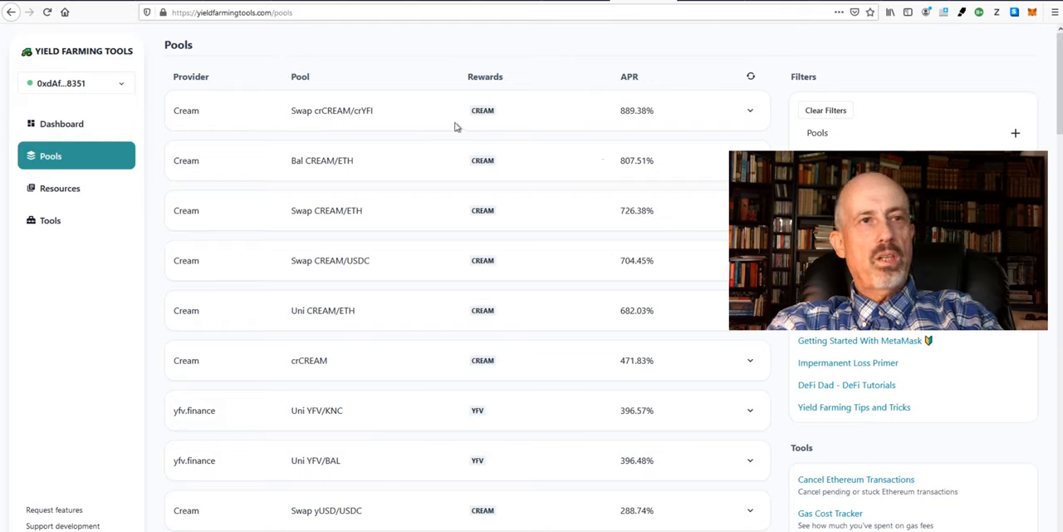
{"action": "mouse_move", "coordinate": [651, 120]}
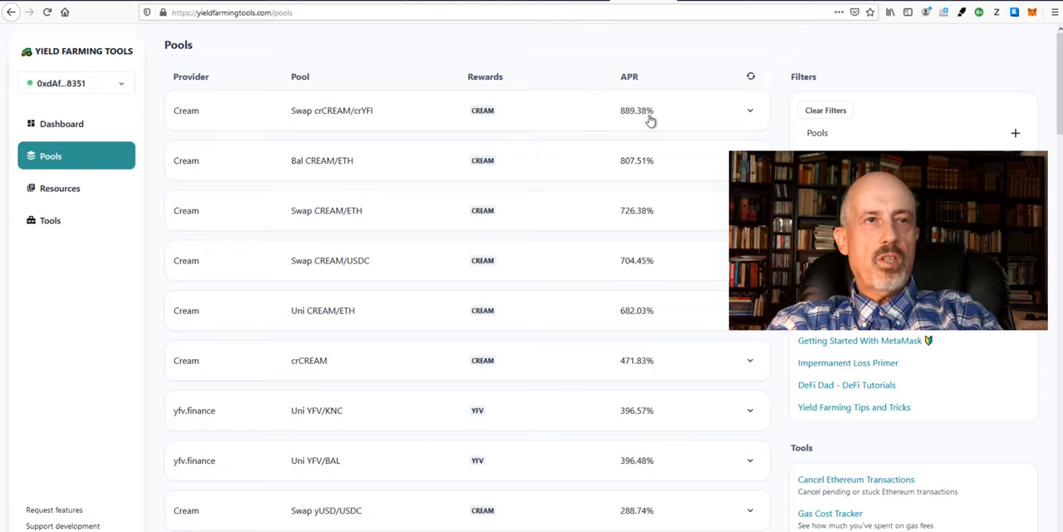
{"action": "mouse_move", "coordinate": [394, 116]}
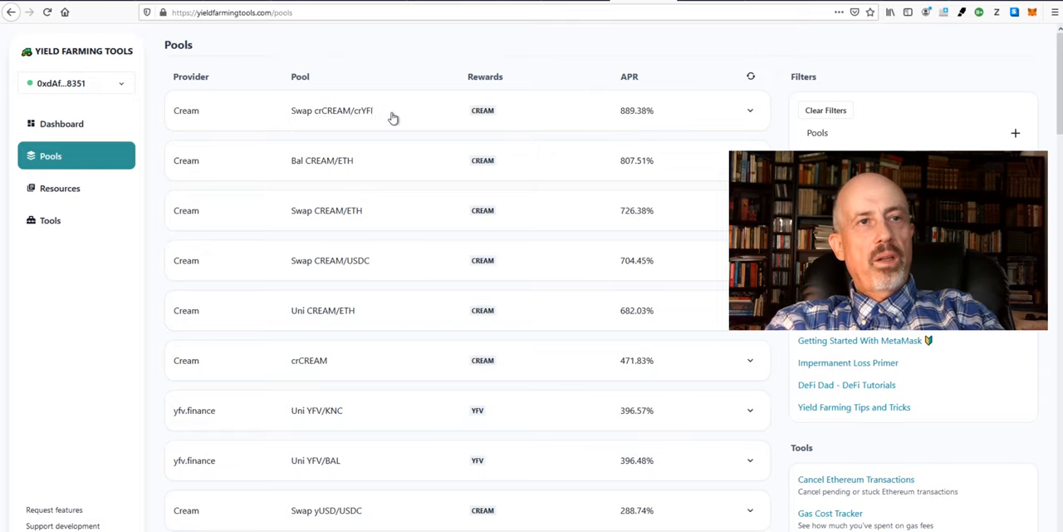
{"action": "left_click", "coordinate": [749, 110]}
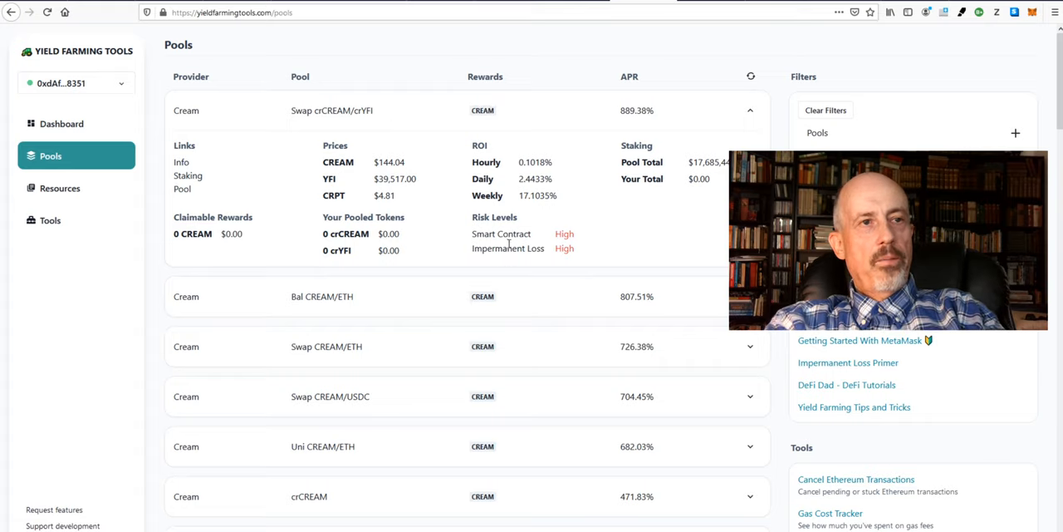
{"action": "mouse_move", "coordinate": [499, 229]}
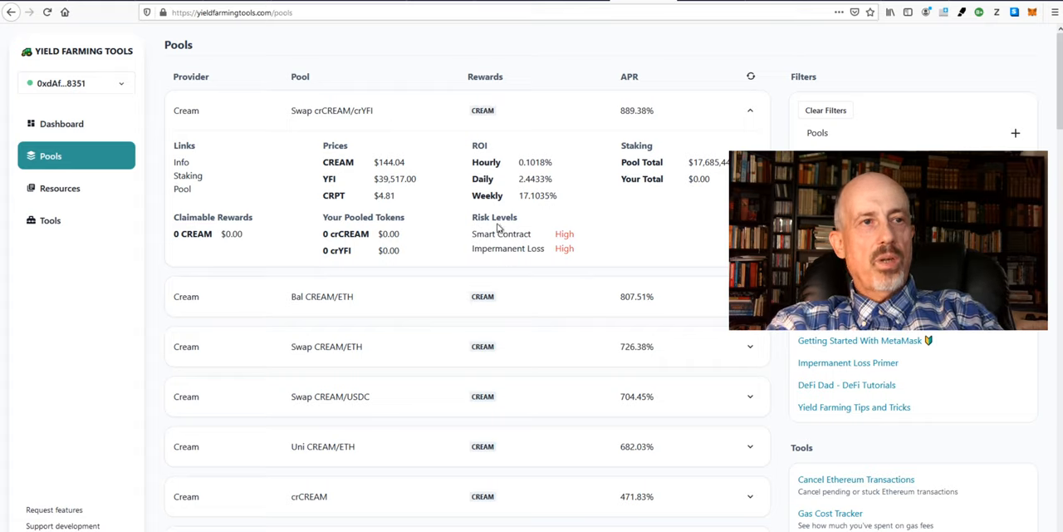
{"action": "mouse_move", "coordinate": [565, 249]}
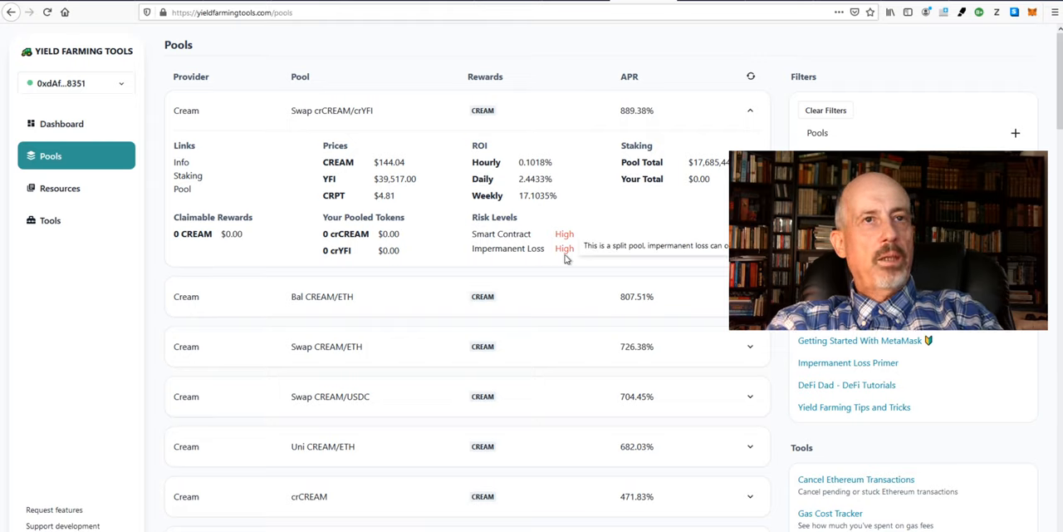
{"action": "mouse_move", "coordinate": [565, 235]}
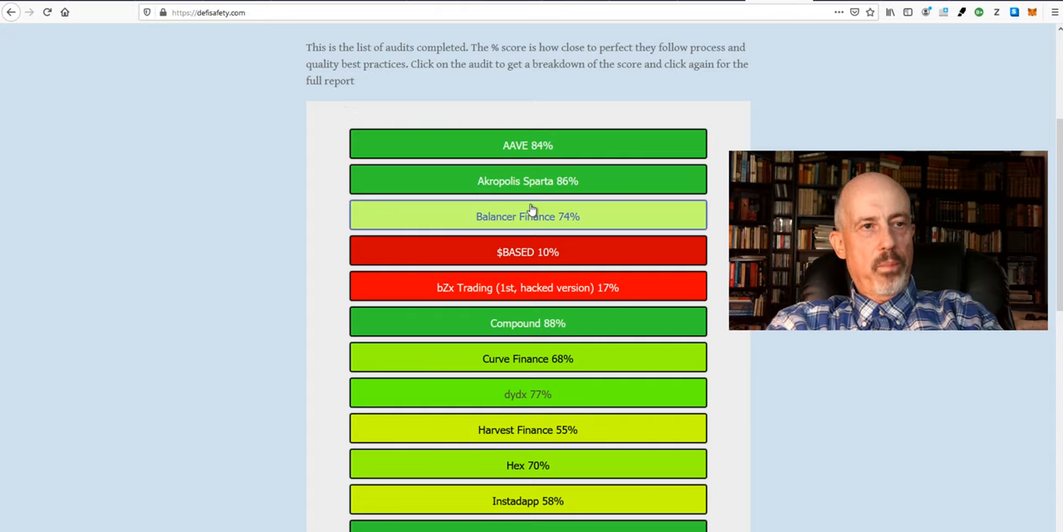
Scroll through the audit score list from AAVE 84% down to bZx Trading 17%.
{"action": "scroll", "scroll_direction": "down", "scroll_amount": 3}
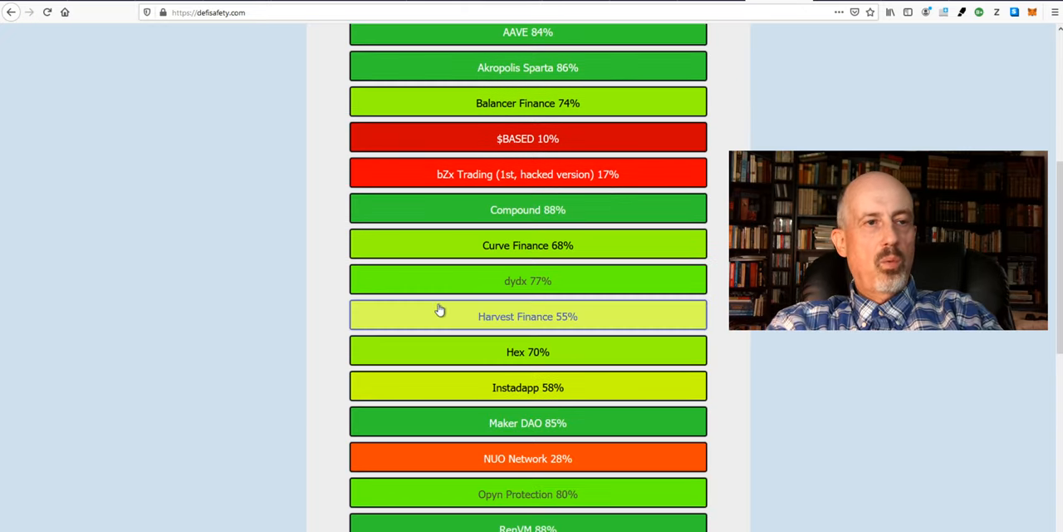
{"action": "scroll", "scroll_direction": "up", "scroll_amount": 3}
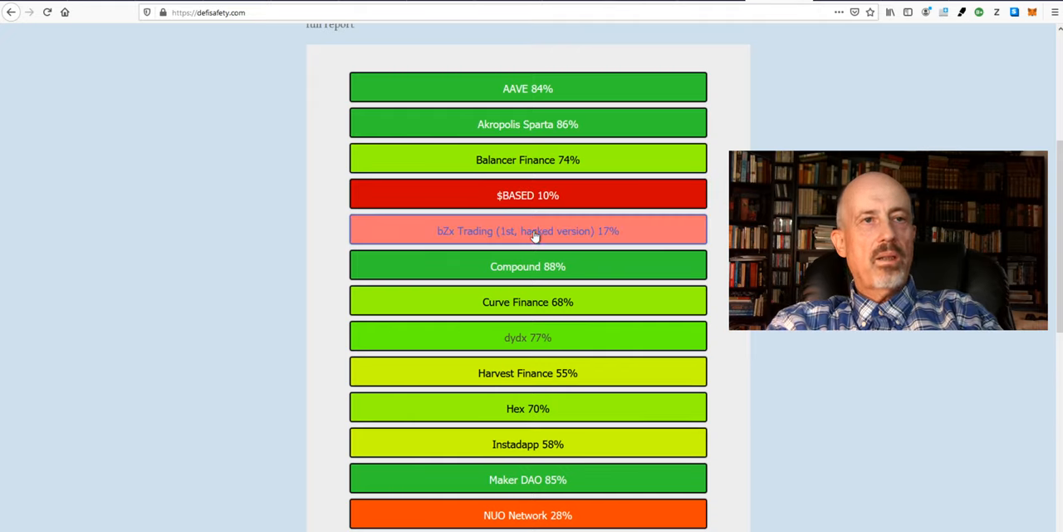
{"action": "mouse_move", "coordinate": [618, 123]}
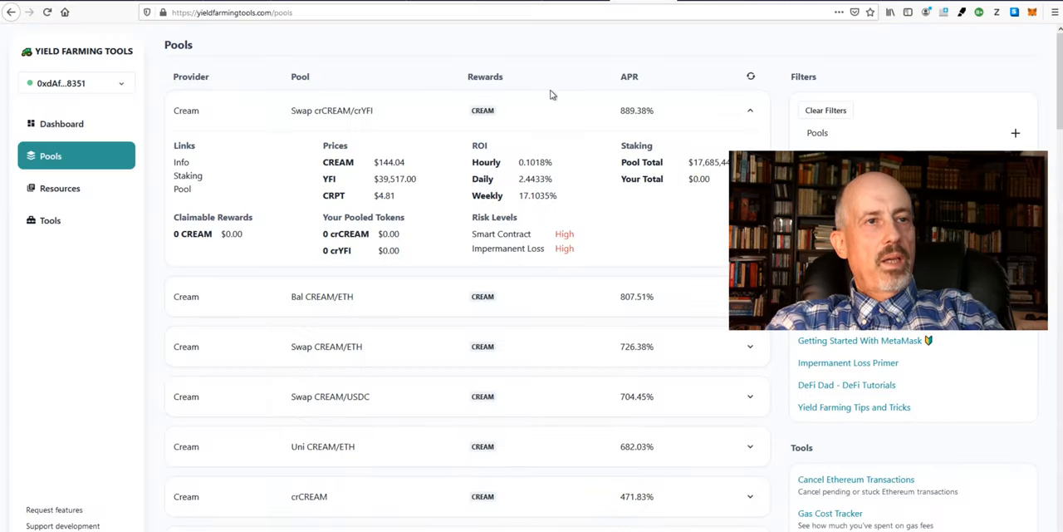
{"action": "mouse_move", "coordinate": [781, 141]}
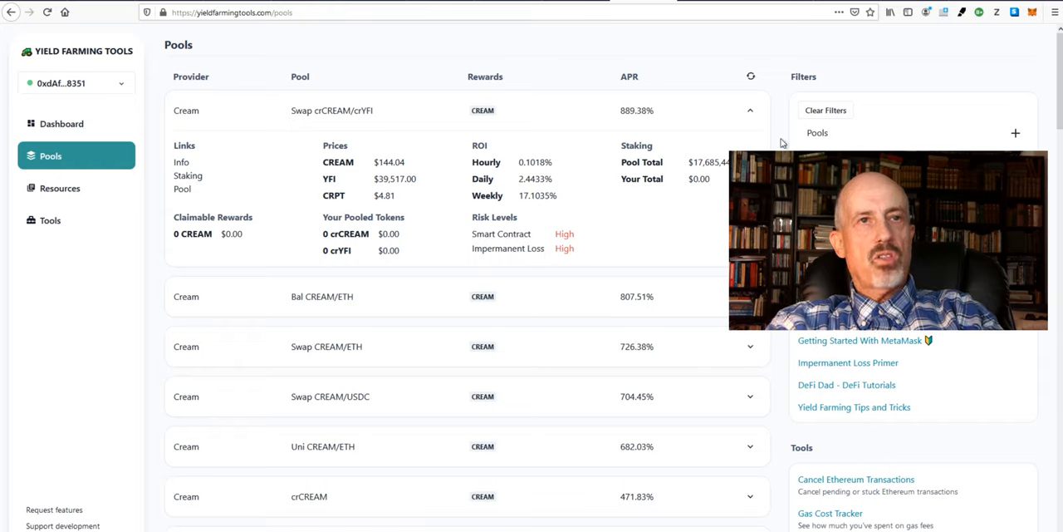
{"action": "mouse_move", "coordinate": [585, 256]}
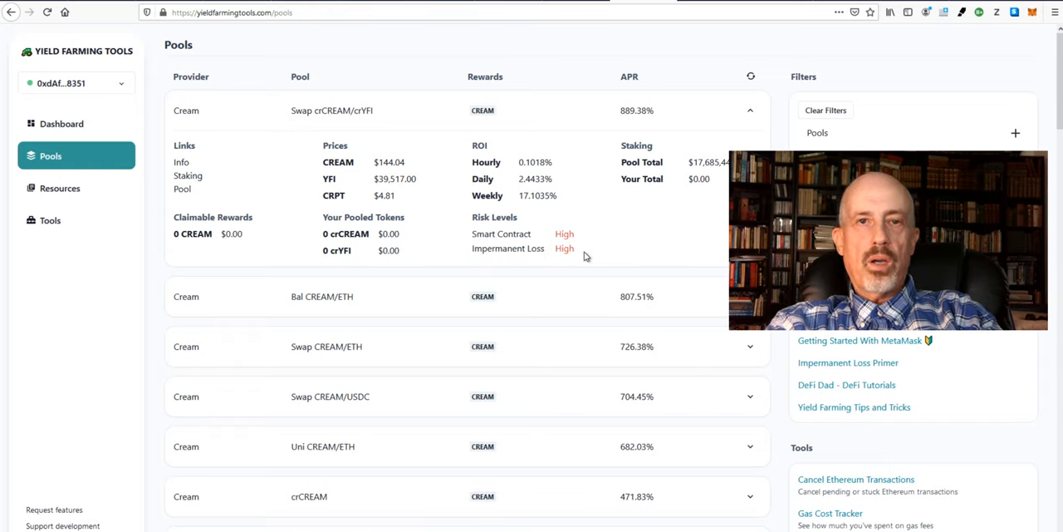
{"action": "mouse_move", "coordinate": [573, 259]}
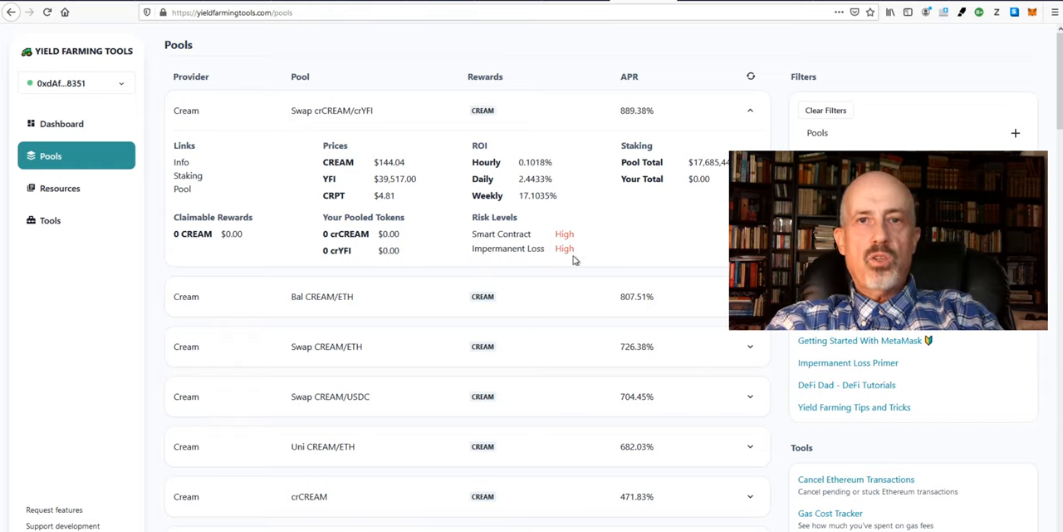
{"action": "mouse_move", "coordinate": [784, 97]}
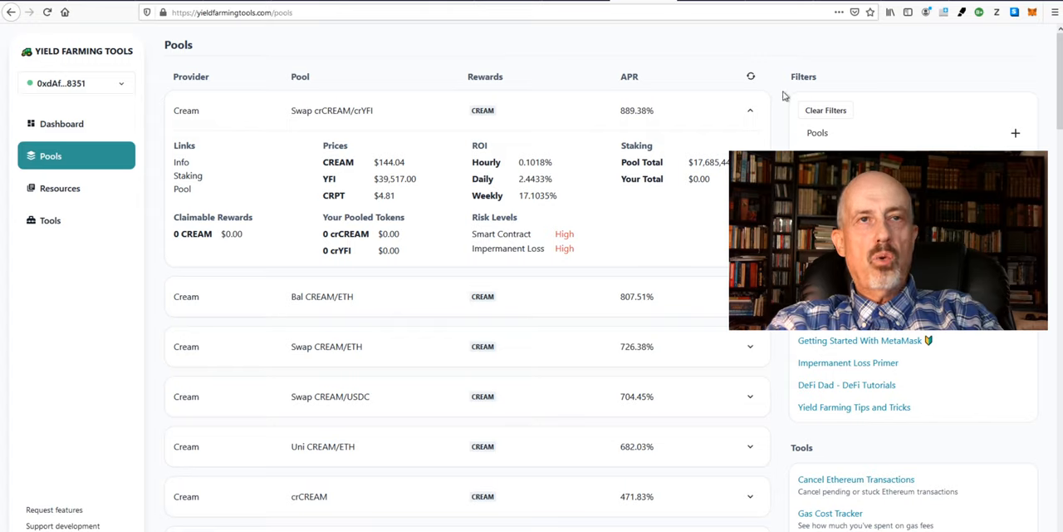
{"action": "mouse_move", "coordinate": [784, 93]}
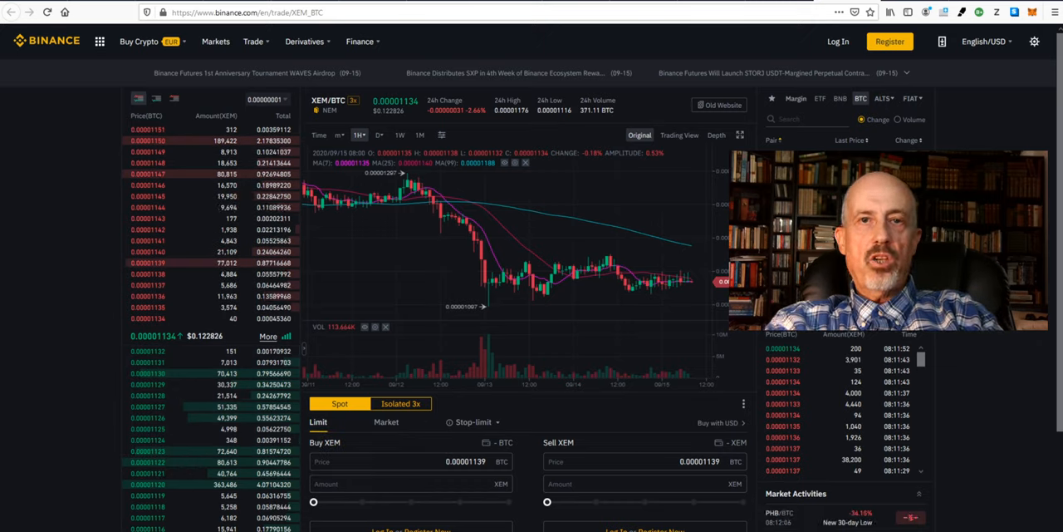
{"action": "mouse_move", "coordinate": [200, 239]}
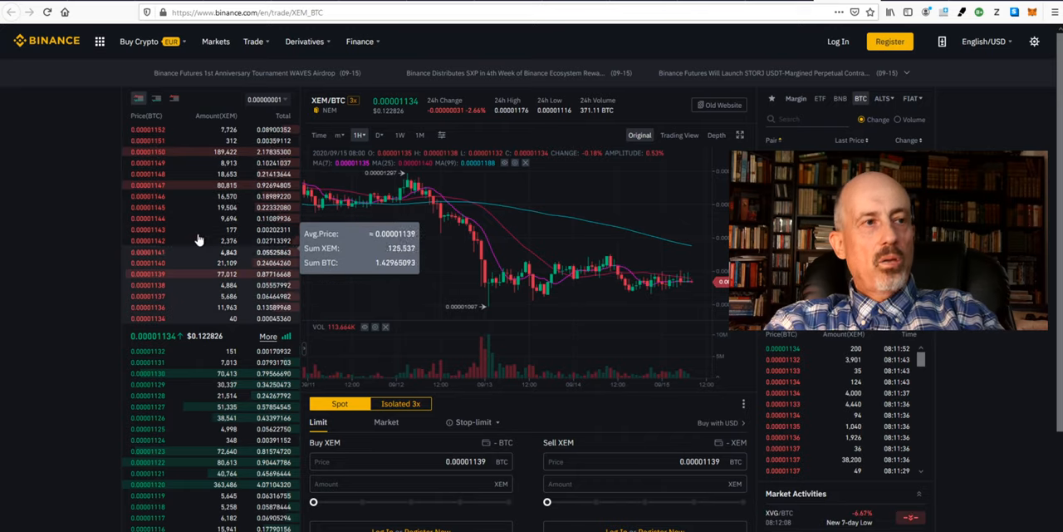
{"action": "mouse_move", "coordinate": [183, 312]}
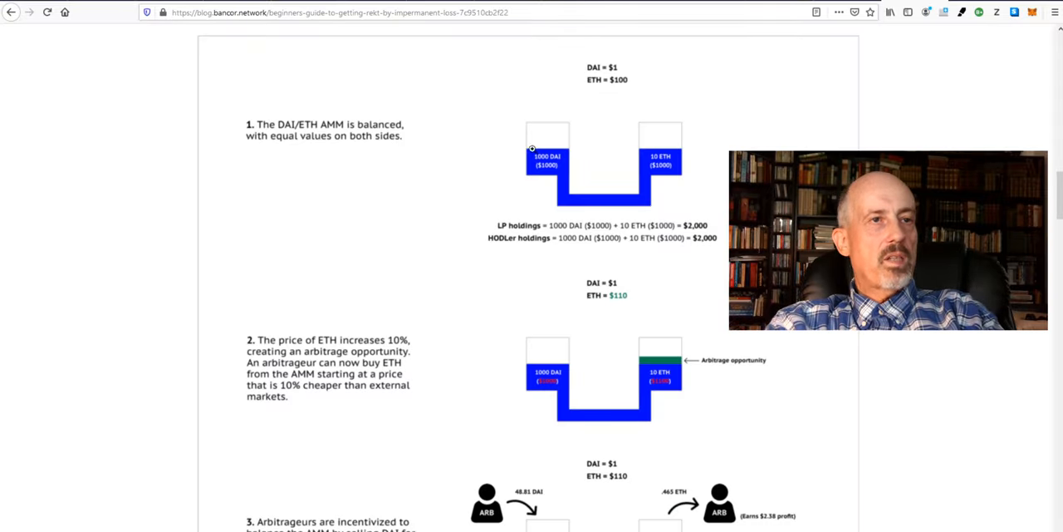
{"action": "mouse_move", "coordinate": [568, 186]}
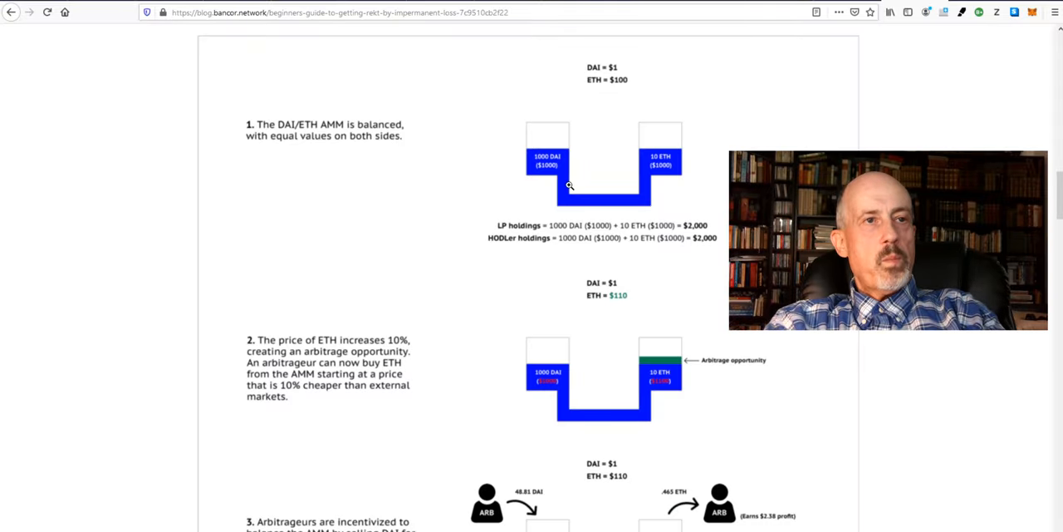
{"action": "mouse_move", "coordinate": [505, 159]}
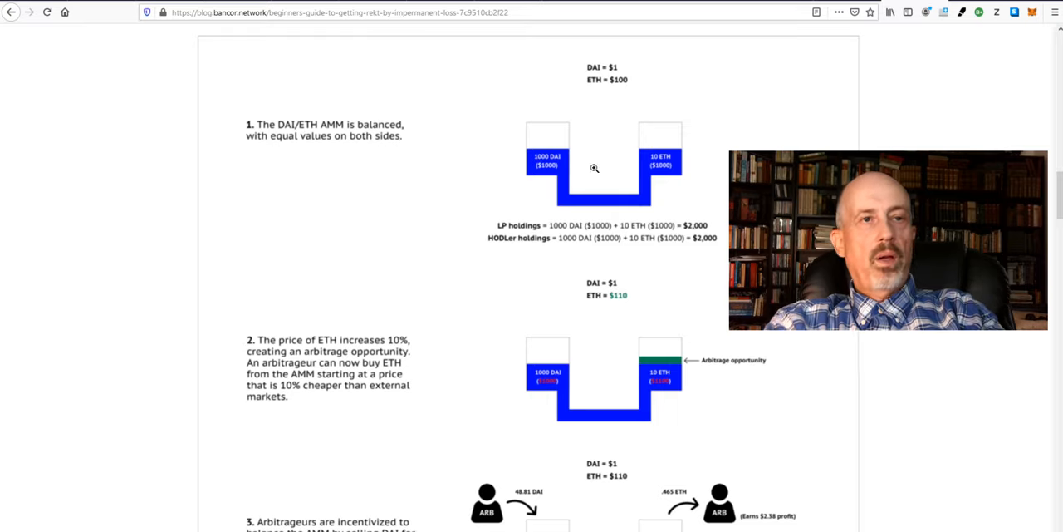
{"action": "mouse_move", "coordinate": [498, 166]}
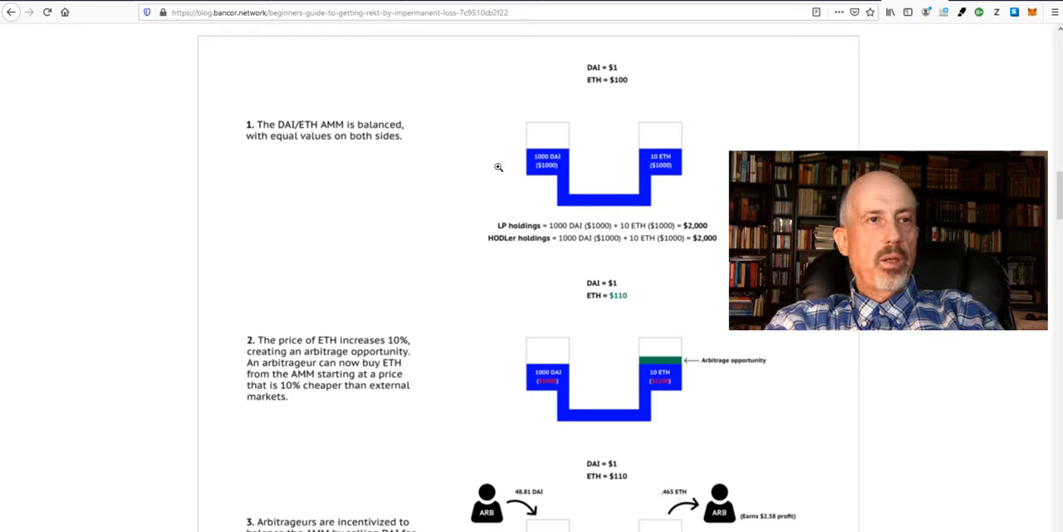
{"action": "mouse_move", "coordinate": [630, 186]}
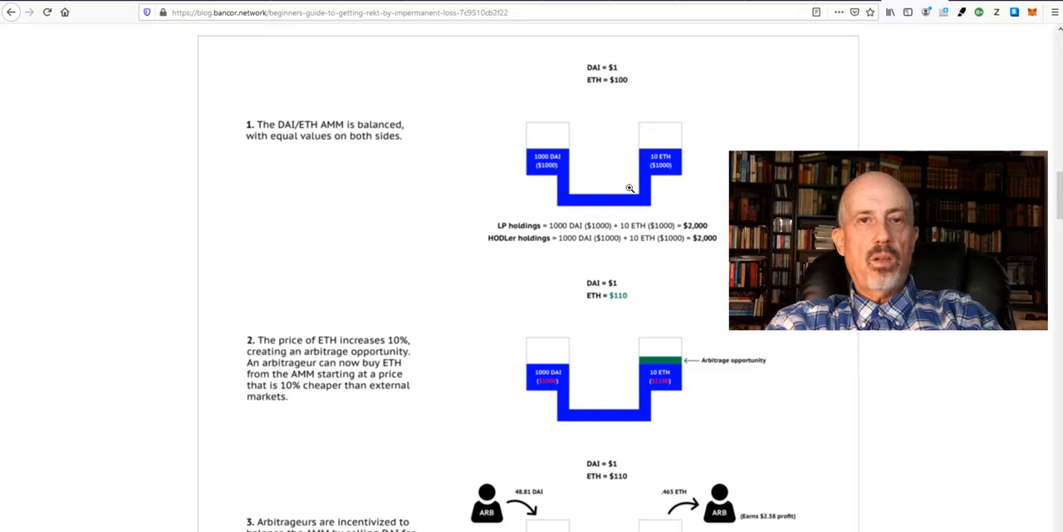
{"action": "mouse_move", "coordinate": [651, 241]}
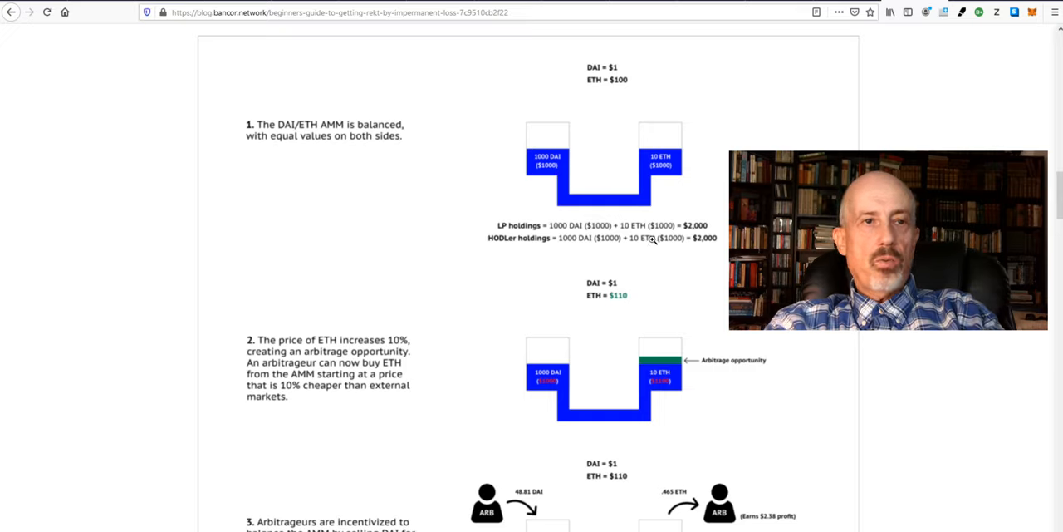
{"action": "mouse_move", "coordinate": [698, 339]}
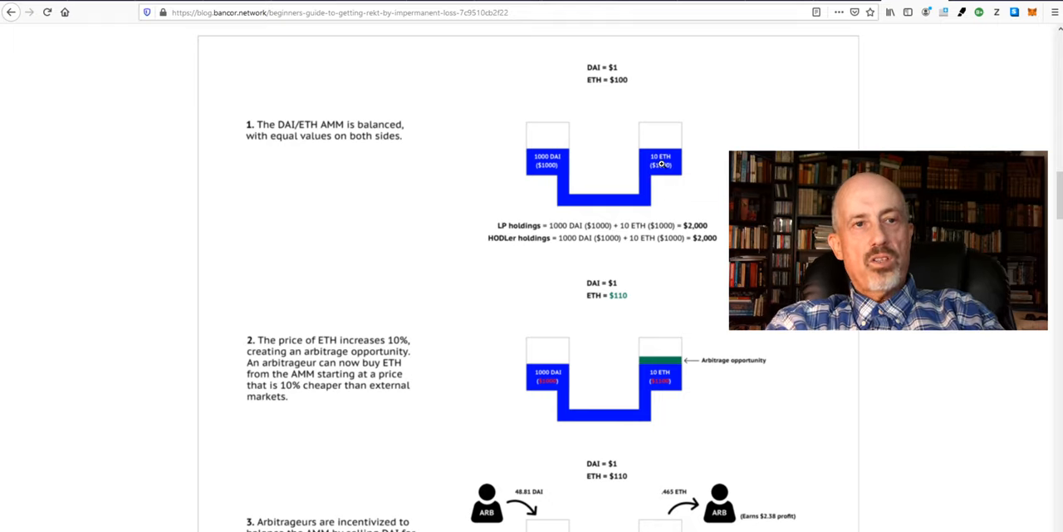
{"action": "mouse_move", "coordinate": [665, 283]}
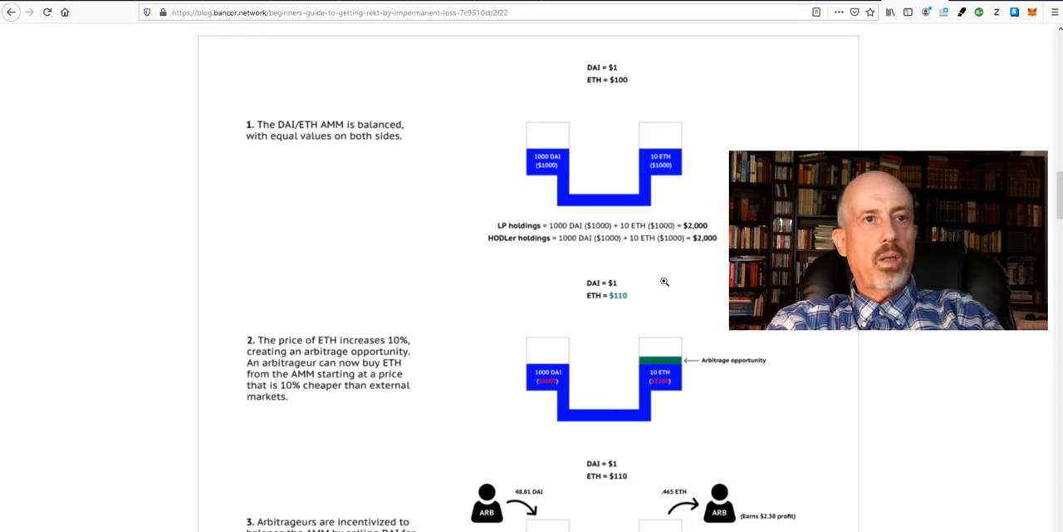
{"action": "mouse_move", "coordinate": [683, 319]}
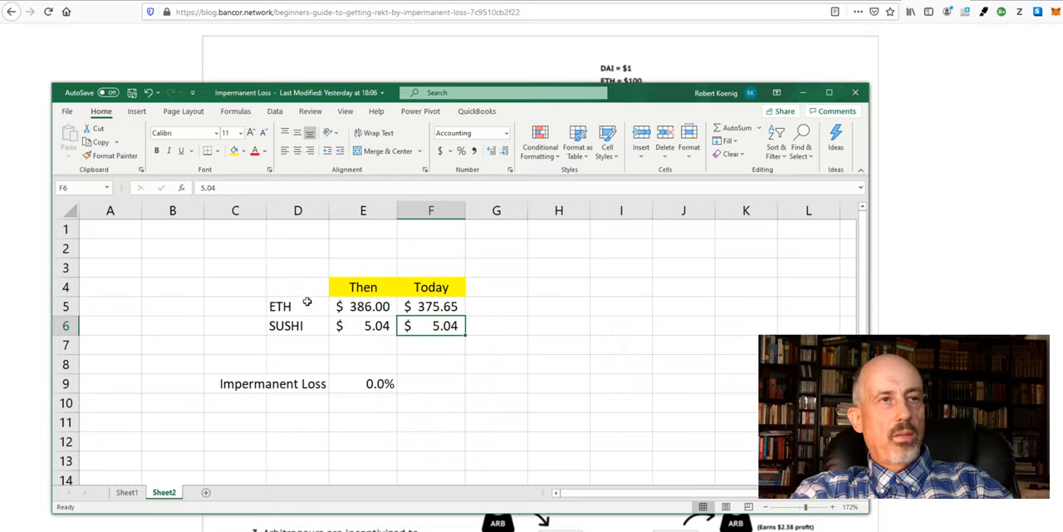
{"action": "mouse_move", "coordinate": [342, 326]}
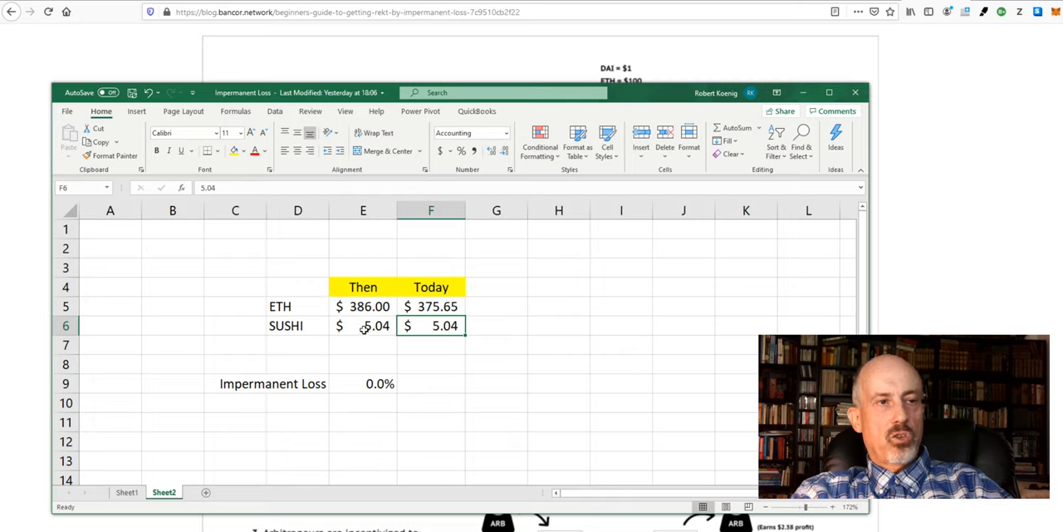
{"action": "mouse_move", "coordinate": [400, 355]}
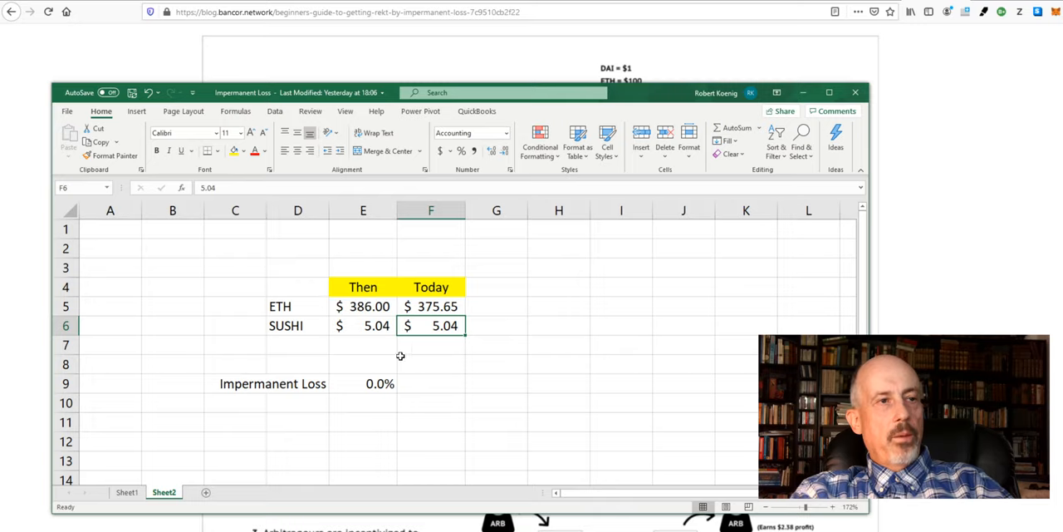
{"action": "mouse_move", "coordinate": [357, 309]}
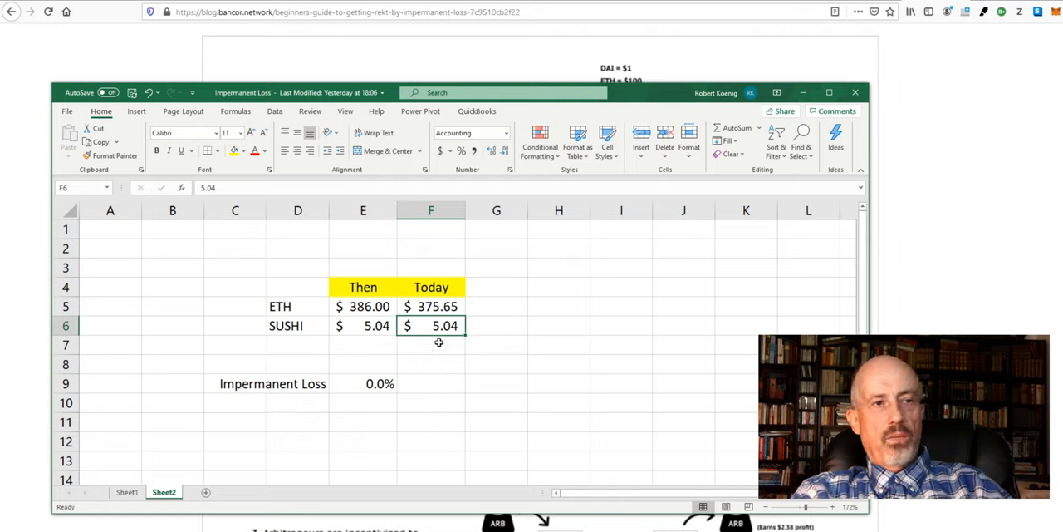
{"action": "mouse_move", "coordinate": [365, 391]}
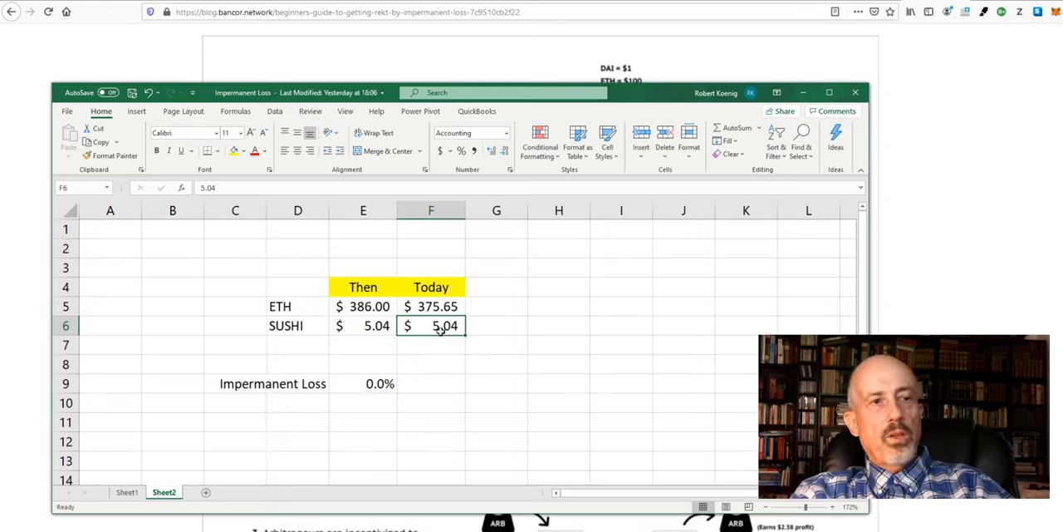
{"action": "mouse_move", "coordinate": [440, 366]}
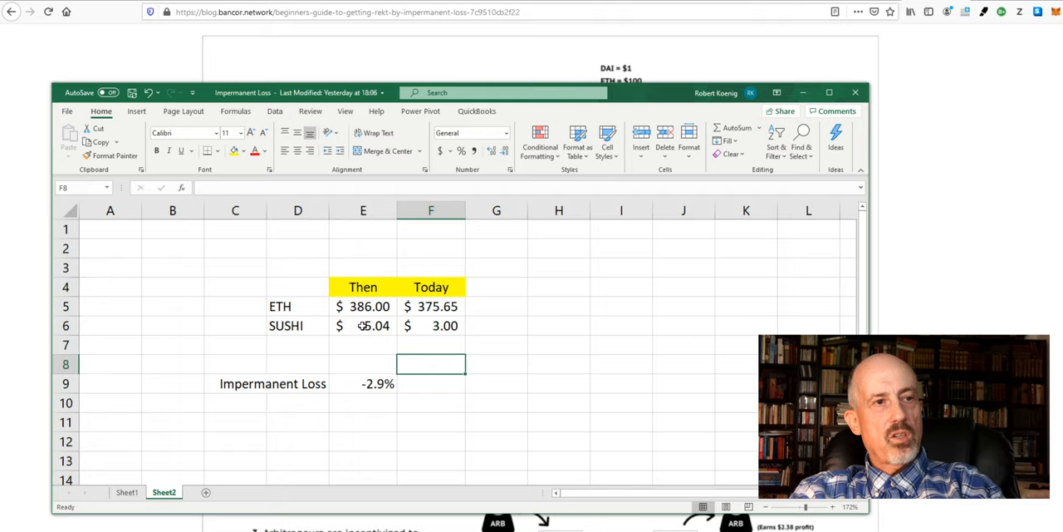
Select SUSHI's starting price cell to compare against today's $3.00 price.
{"action": "left_click", "coordinate": [363, 326]}
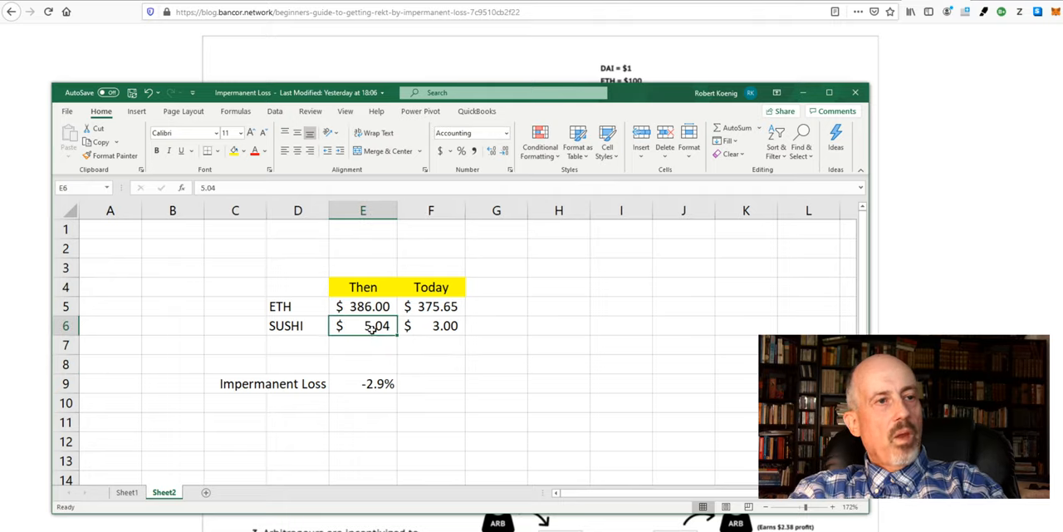
{"action": "mouse_move", "coordinate": [403, 347]}
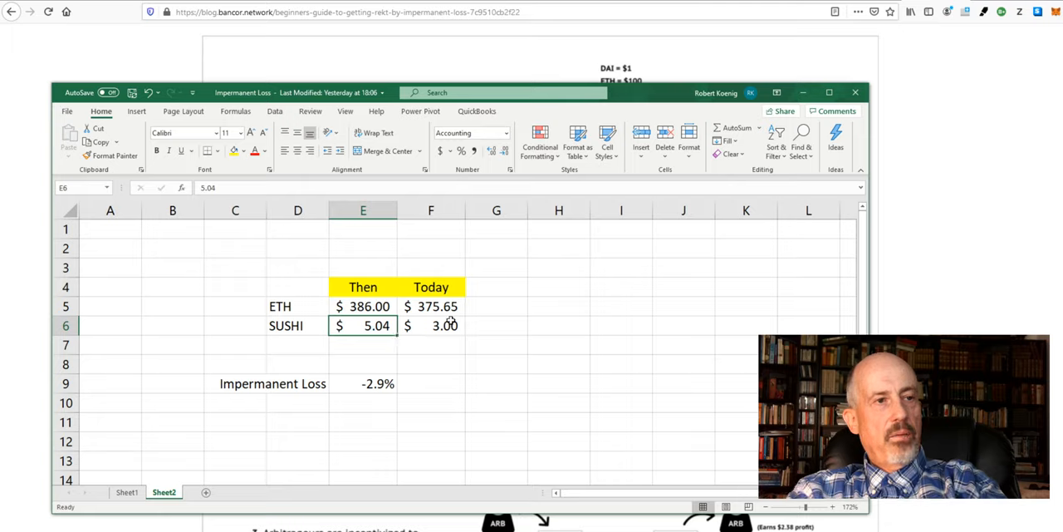
Enter $0.40 as SUSHI's Today price so the impermanent loss recalculates to -47.2%.
{"action": "left_click", "coordinate": [431, 325]}
{"action": "type", "text": "."}
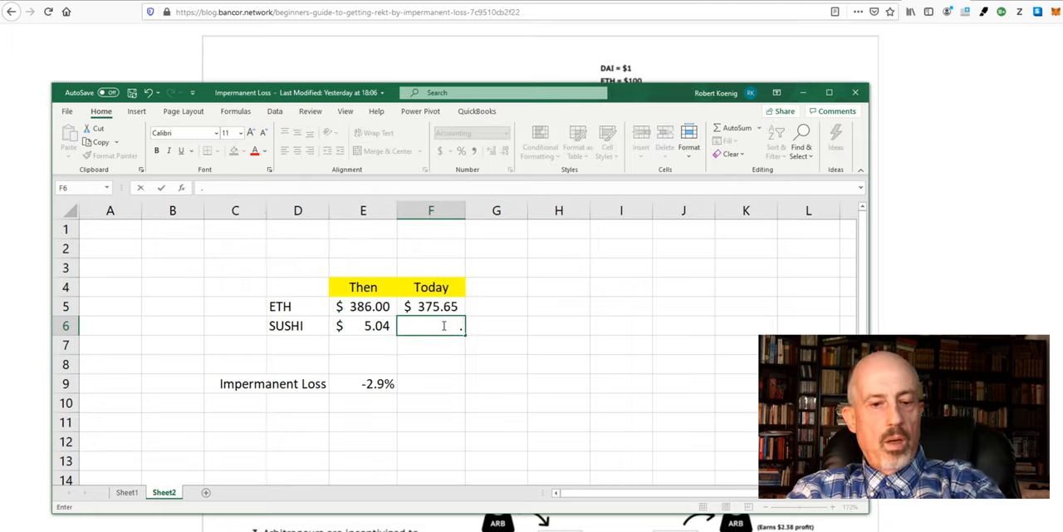
{"action": "key", "text": "Return"}
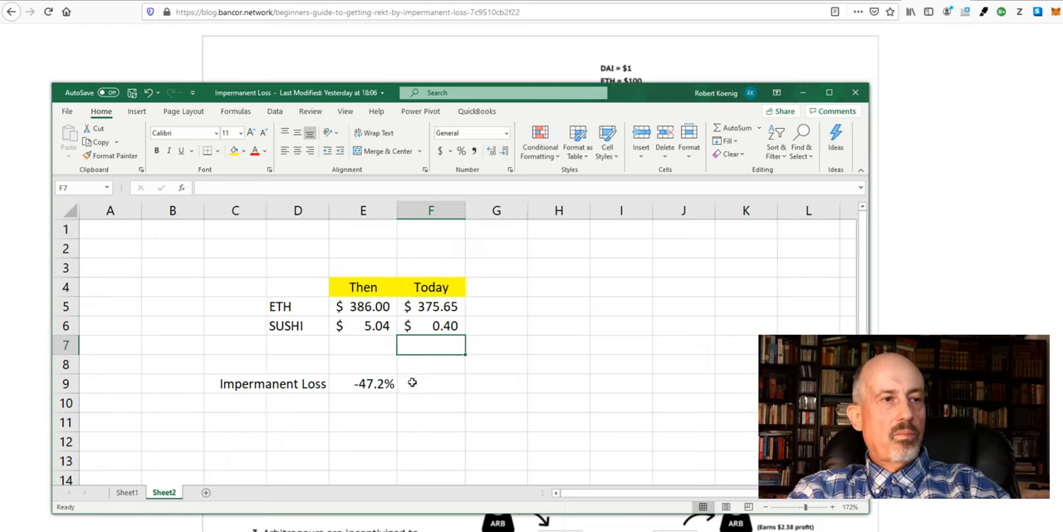
{"action": "mouse_move", "coordinate": [369, 390]}
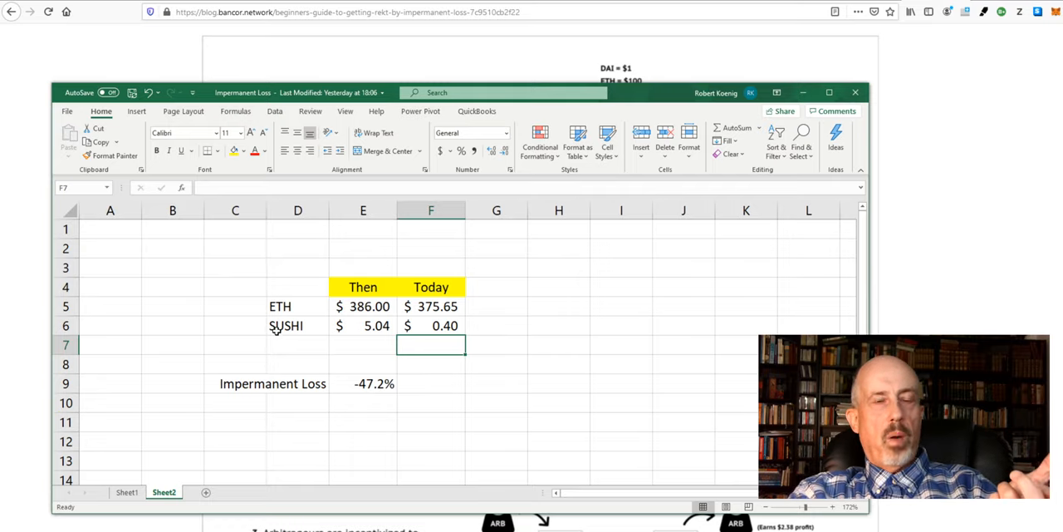
{"action": "mouse_move", "coordinate": [680, 53]}
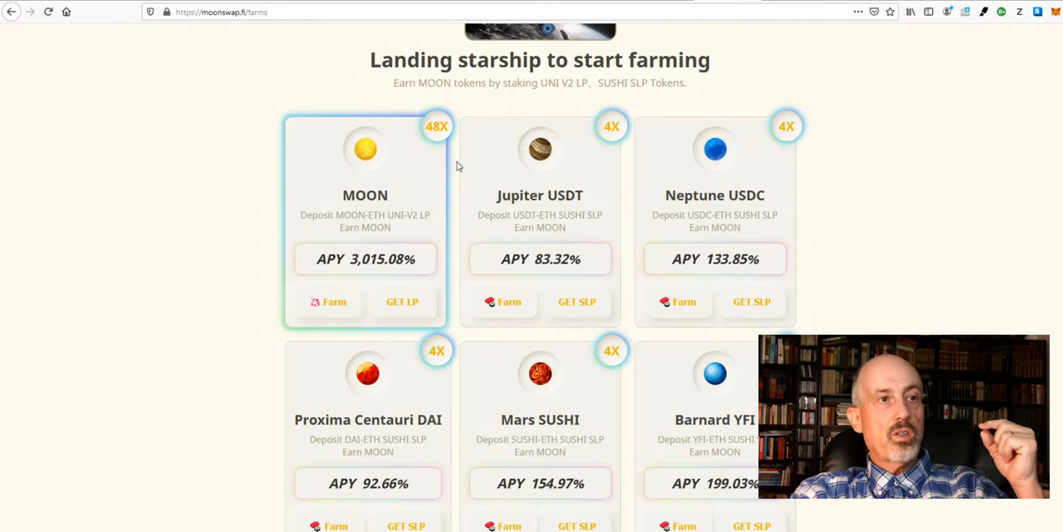
Scroll up on the MoonSwap farms page showing MOON at 3,015.08% APY.
{"action": "scroll", "scroll_direction": "up", "scroll_amount": 3}
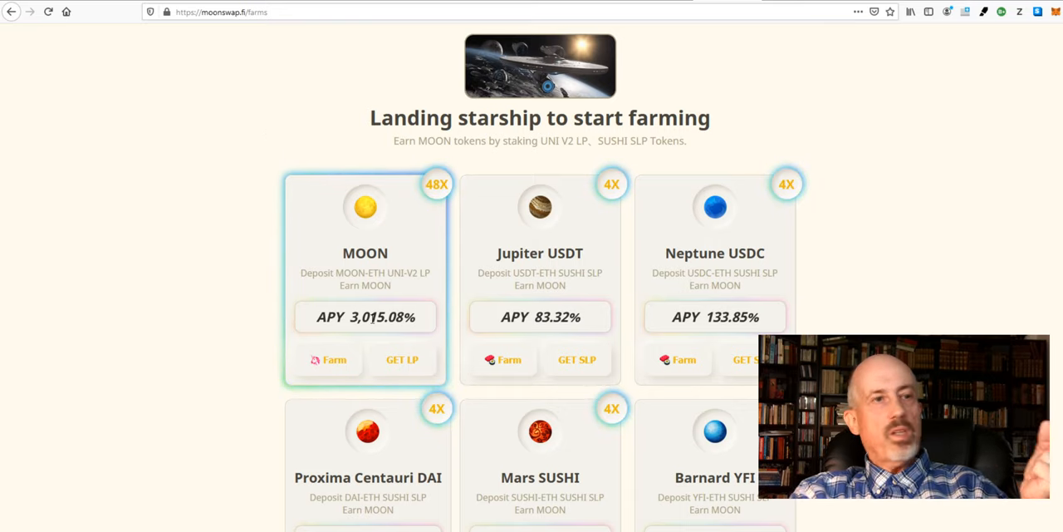
{"action": "mouse_move", "coordinate": [716, 26]}
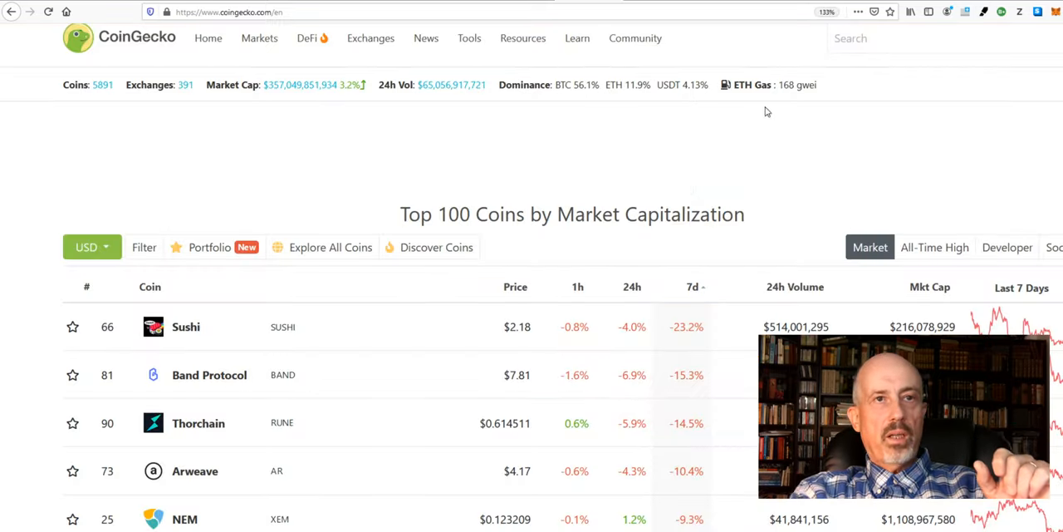
Search 'moo', open the MoonSwap (MOON) page and bring its 14-day chart into view.
{"action": "type", "text": "mo"}
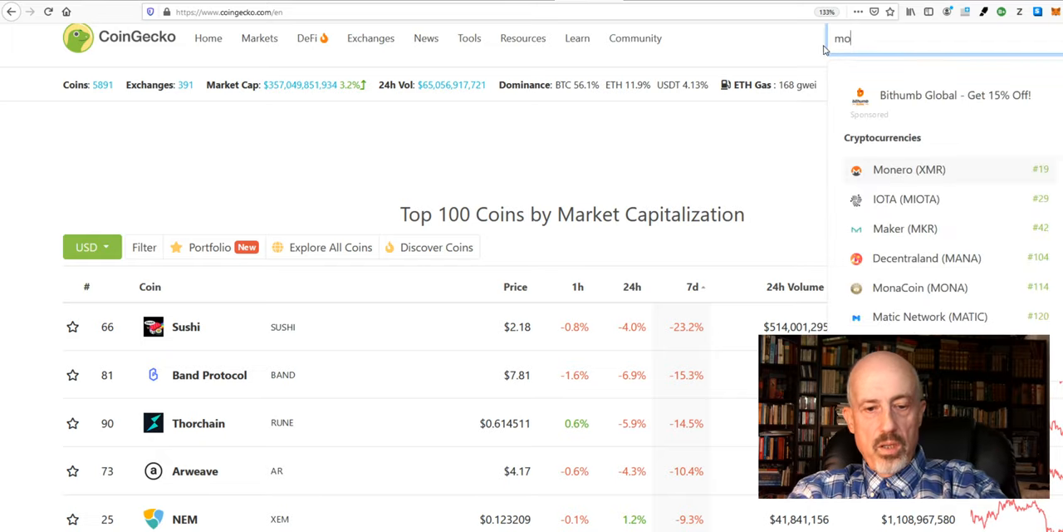
{"action": "type", "text": "o"}
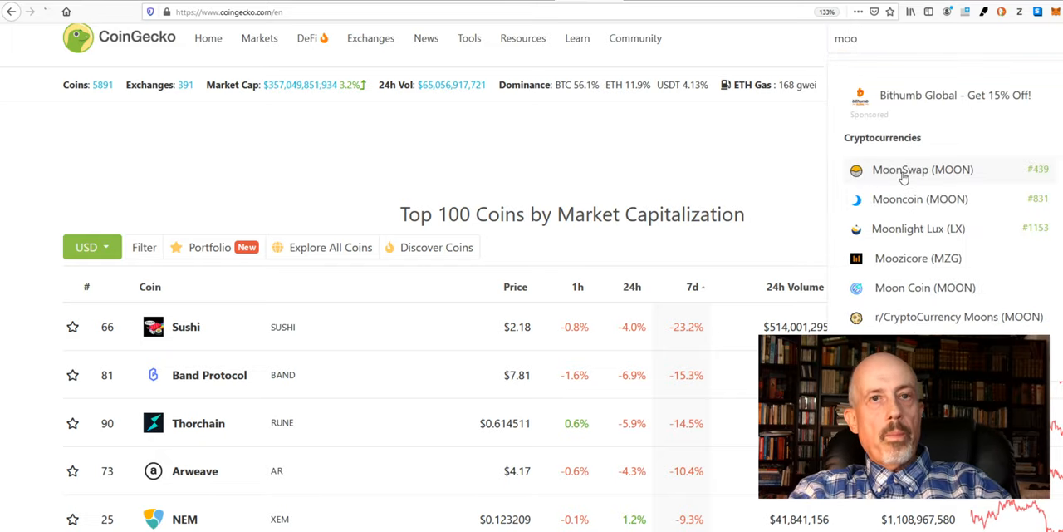
{"action": "left_click", "coordinate": [923, 170]}
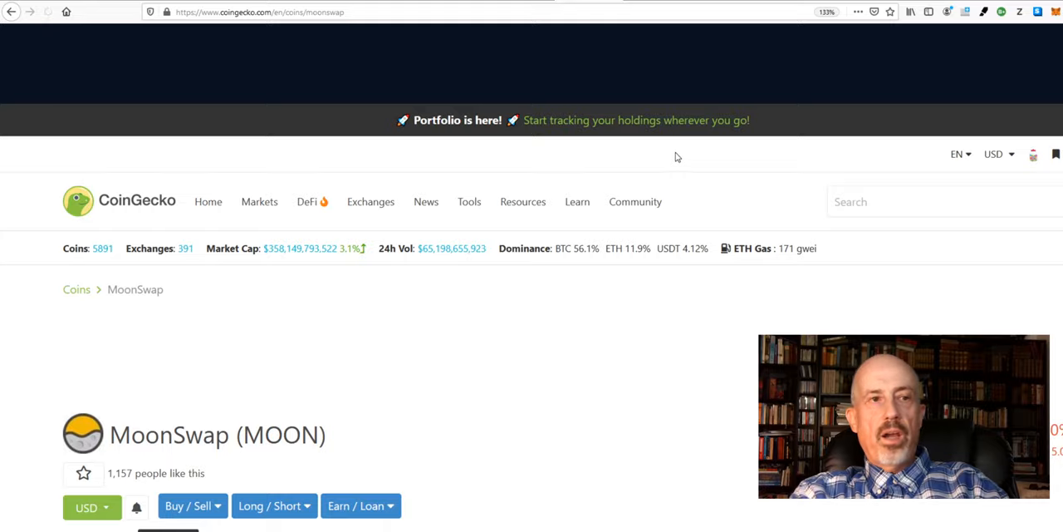
{"action": "scroll", "scroll_direction": "down", "scroll_amount": 3}
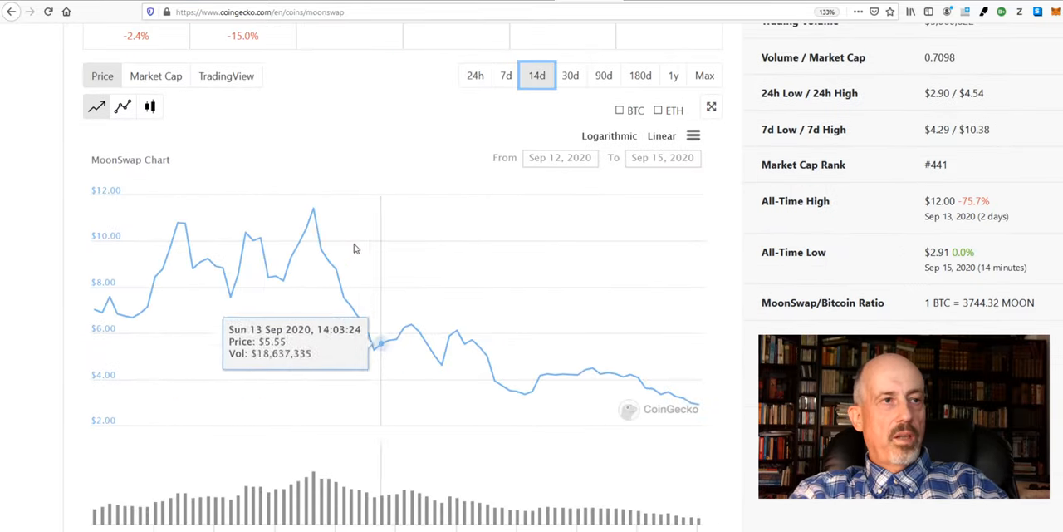
{"action": "mouse_move", "coordinate": [312, 208]}
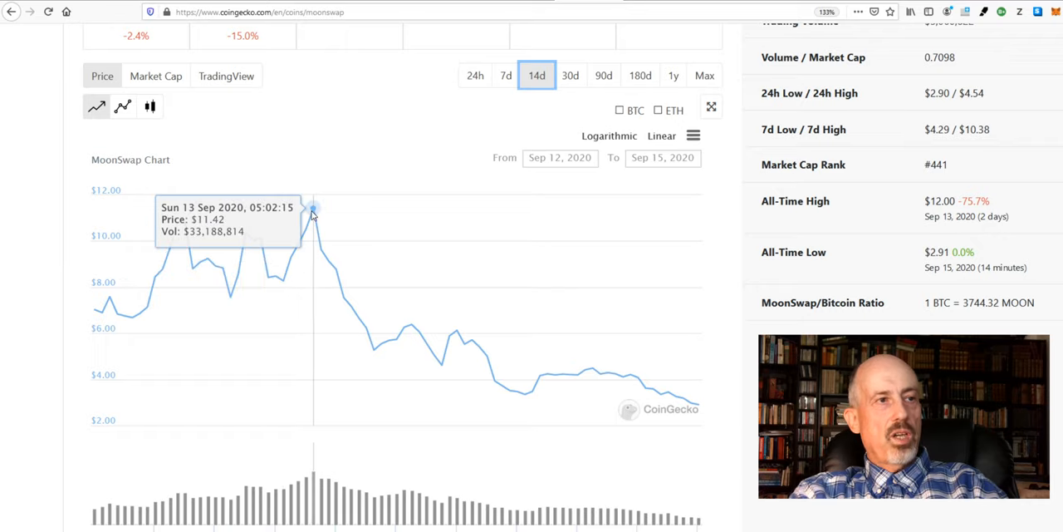
{"action": "mouse_move", "coordinate": [706, 405]}
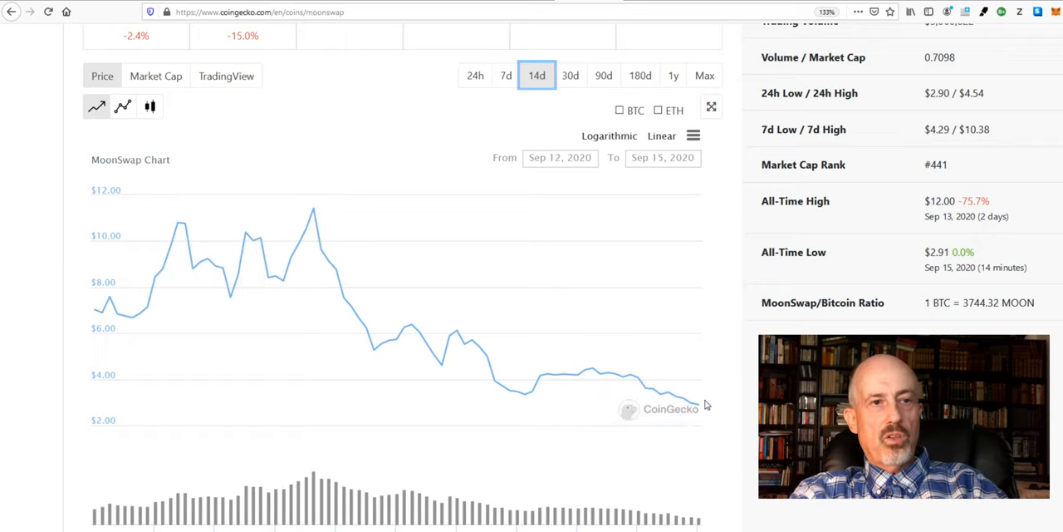
{"action": "mouse_move", "coordinate": [297, 239]}
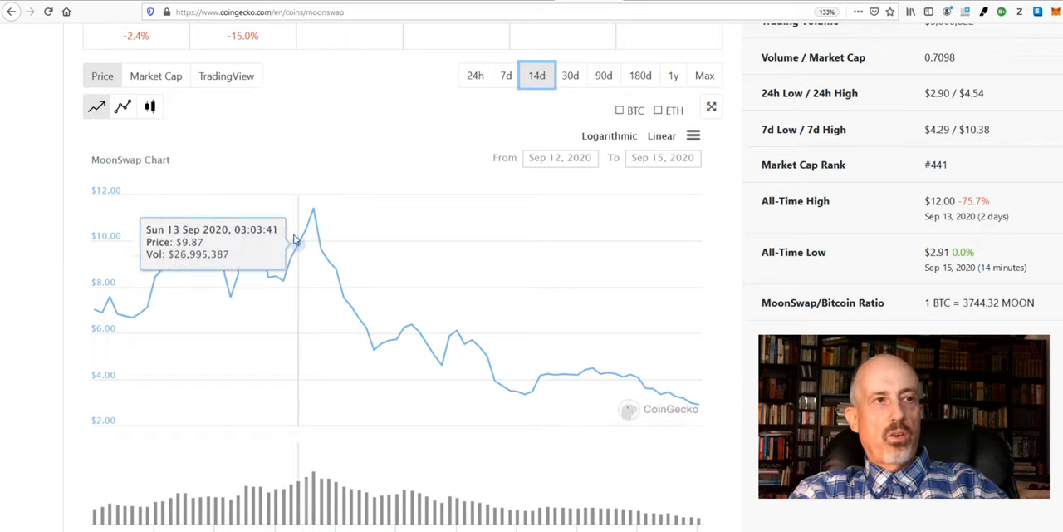
{"action": "mouse_move", "coordinate": [445, 326]}
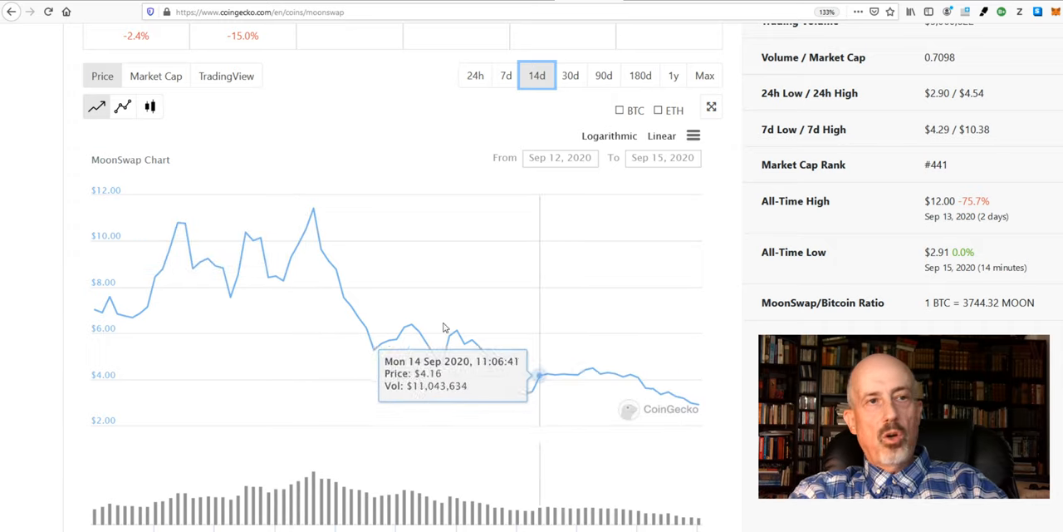
{"action": "mouse_move", "coordinate": [677, 316]}
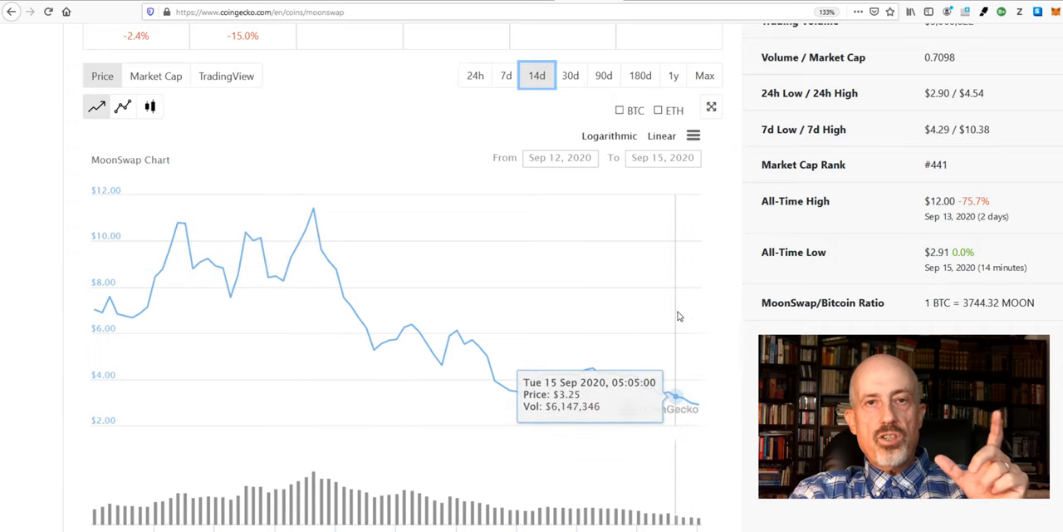
{"action": "mouse_move", "coordinate": [611, 290]}
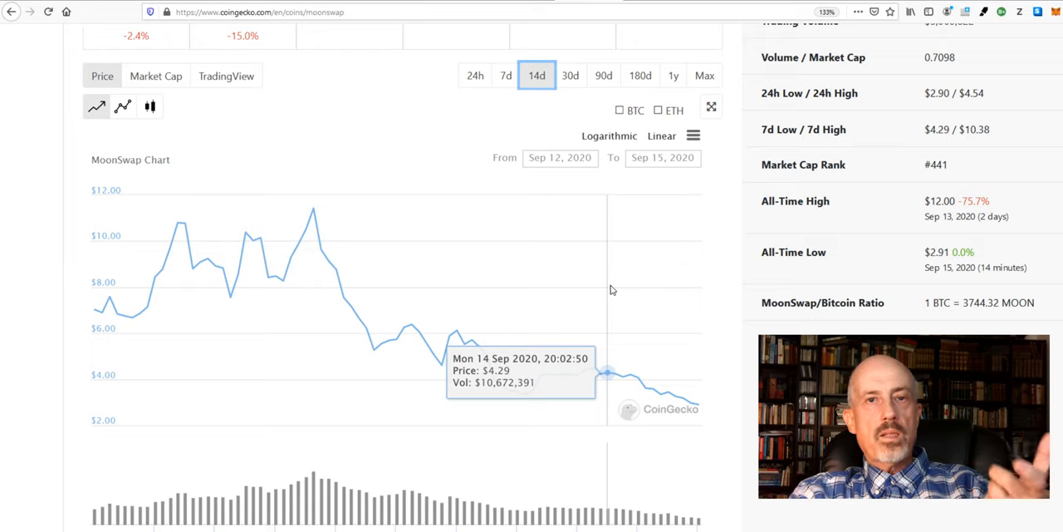
{"action": "mouse_move", "coordinate": [598, 338]}
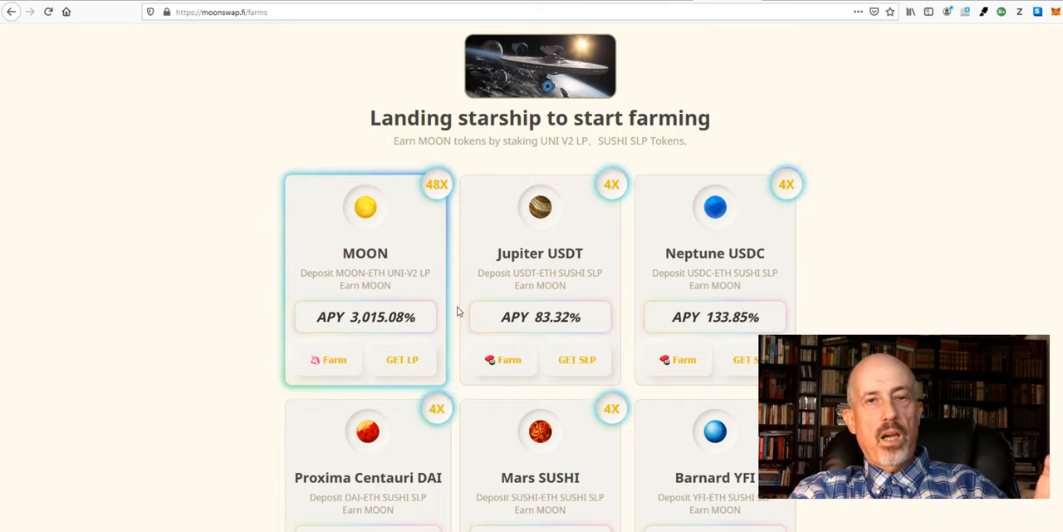
{"action": "mouse_move", "coordinate": [382, 289]}
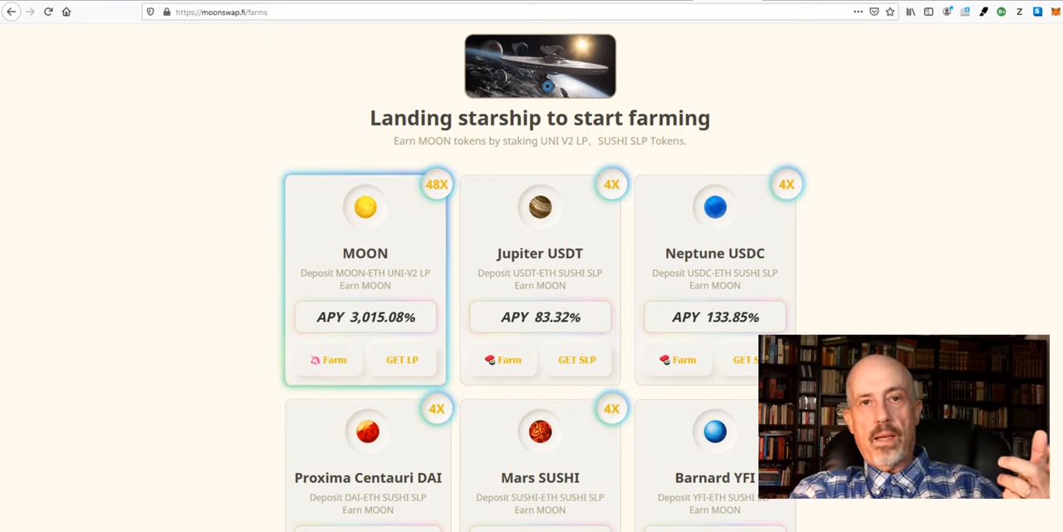
{"action": "mouse_move", "coordinate": [862, 256]}
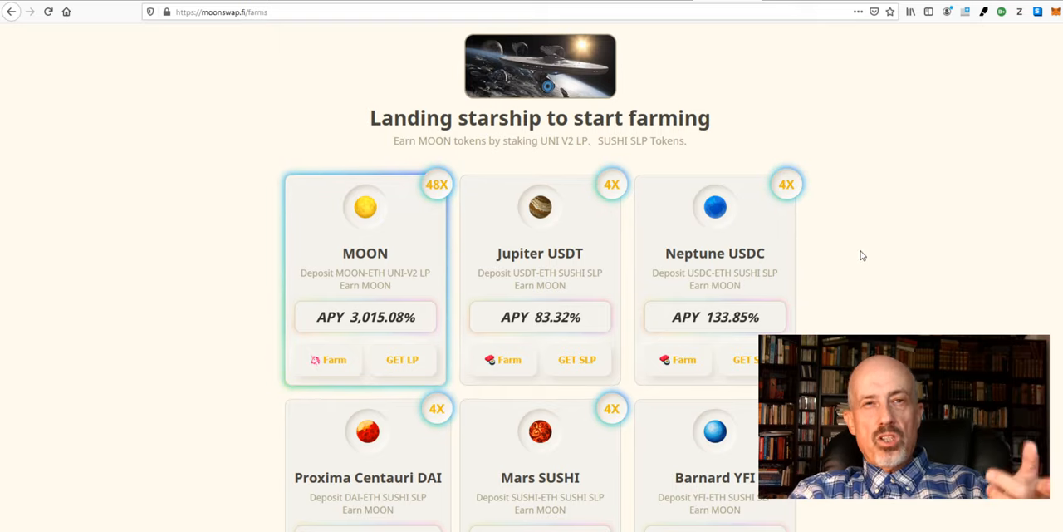
{"action": "mouse_move", "coordinate": [840, 252]}
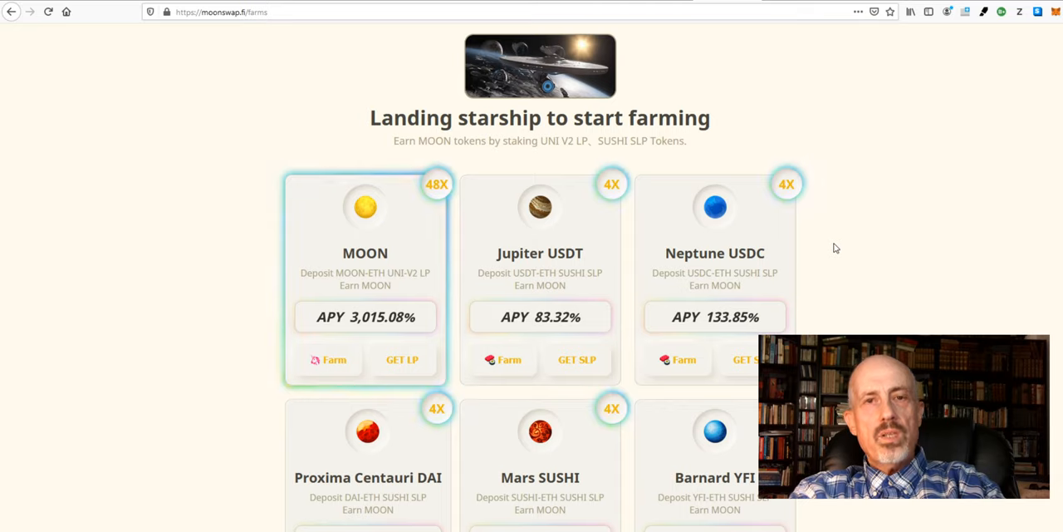
Scroll down the MoonSwap farms page to show the second row of pools.
{"action": "scroll", "scroll_direction": "down", "scroll_amount": 3}
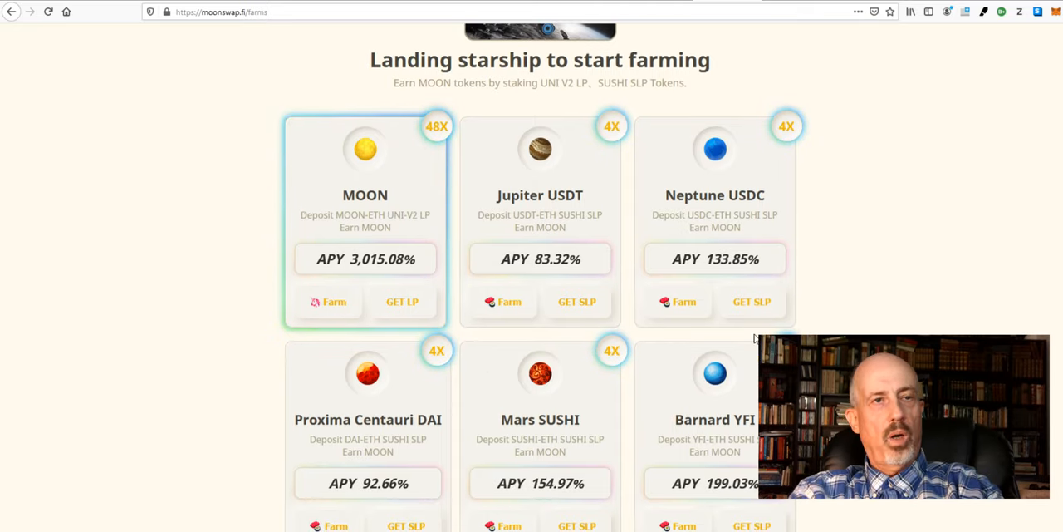
{"action": "scroll", "scroll_direction": "down", "scroll_amount": 3}
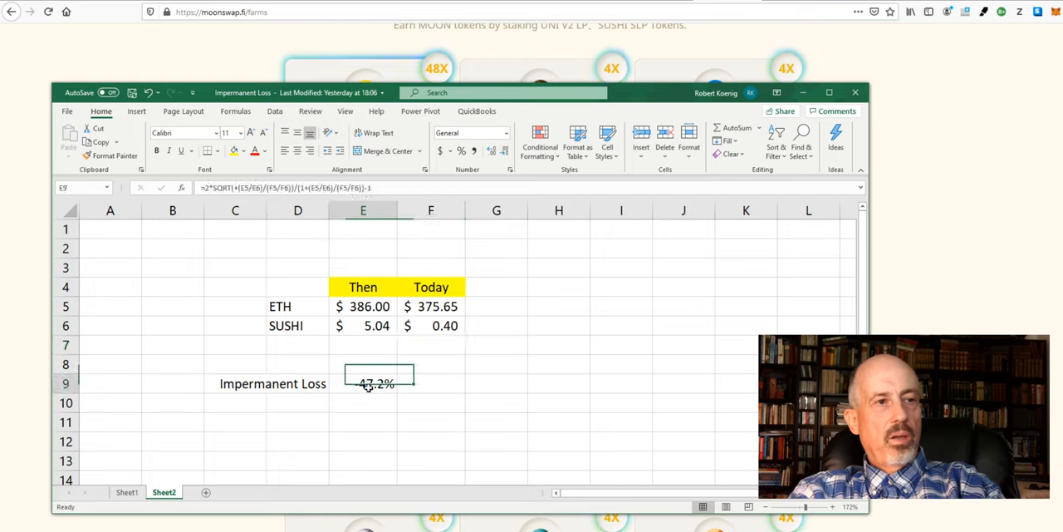
Select cell E9 to show the -47.2% impermanent loss result.
{"action": "left_click", "coordinate": [470, 132]}
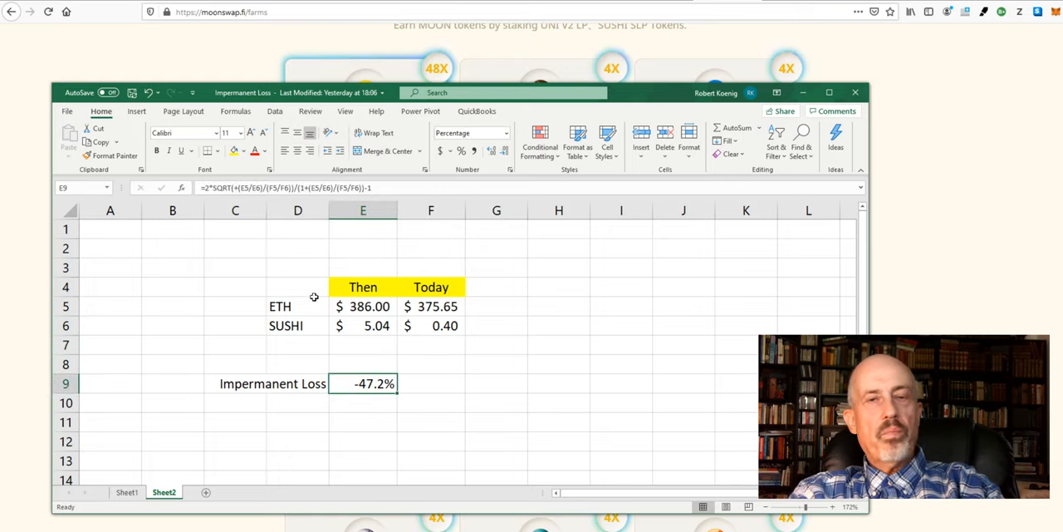
{"action": "mouse_move", "coordinate": [455, 372]}
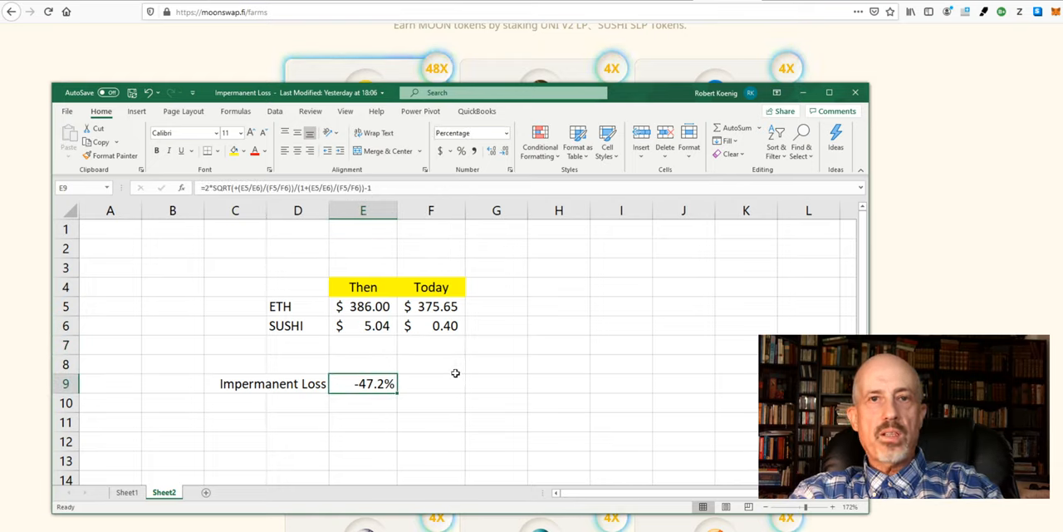
{"action": "mouse_move", "coordinate": [765, 181]}
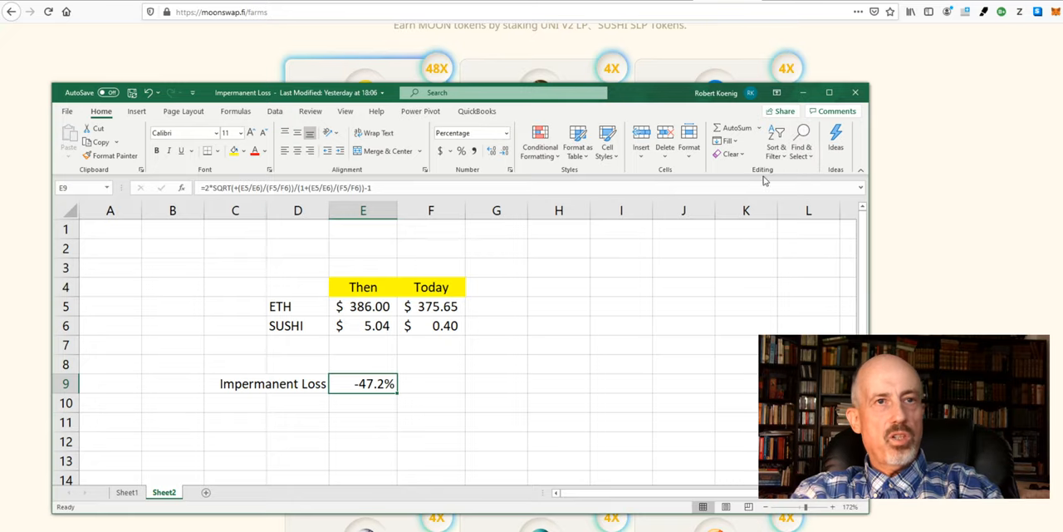
{"action": "mouse_move", "coordinate": [897, 218]}
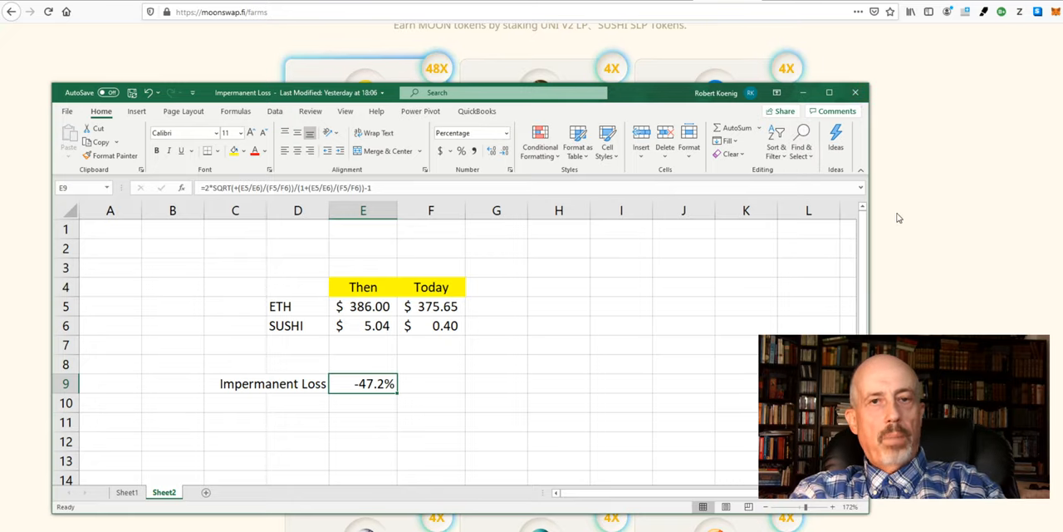